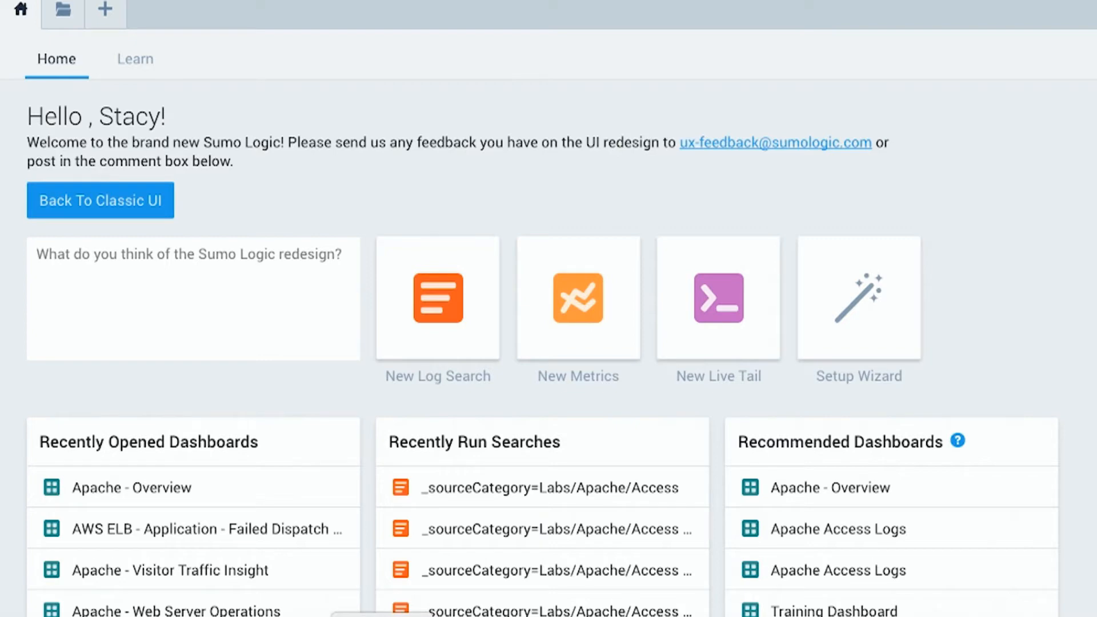
Begin a new log search filtered to _sourceCategory=Labs/Apache/Access.
{"action": "left_click", "coordinate": [438, 298]}
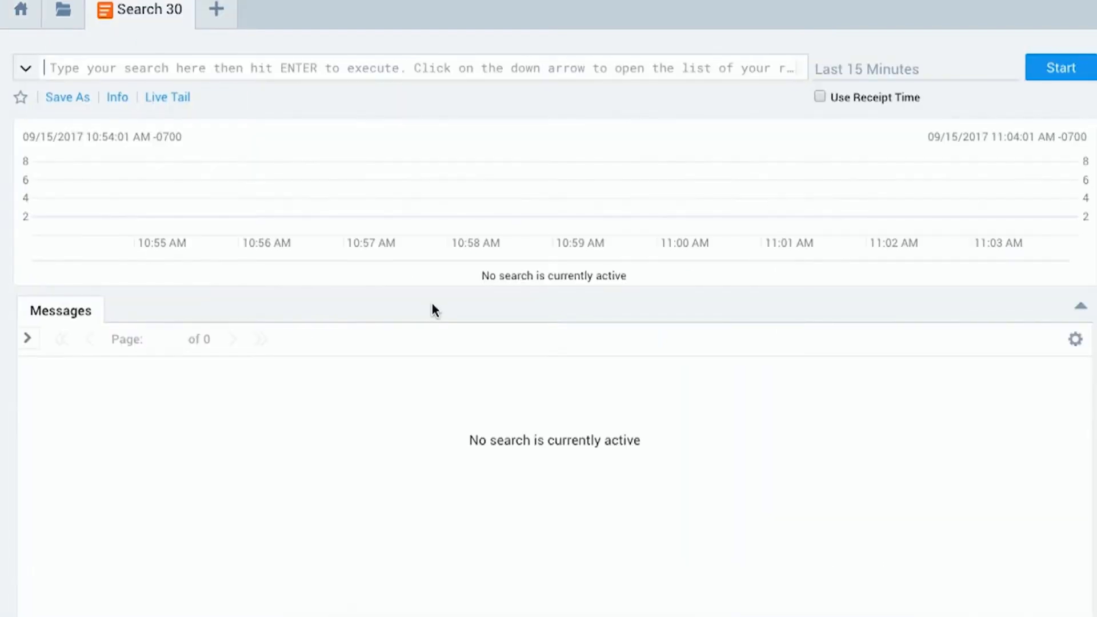
{"action": "type", "text": "_"}
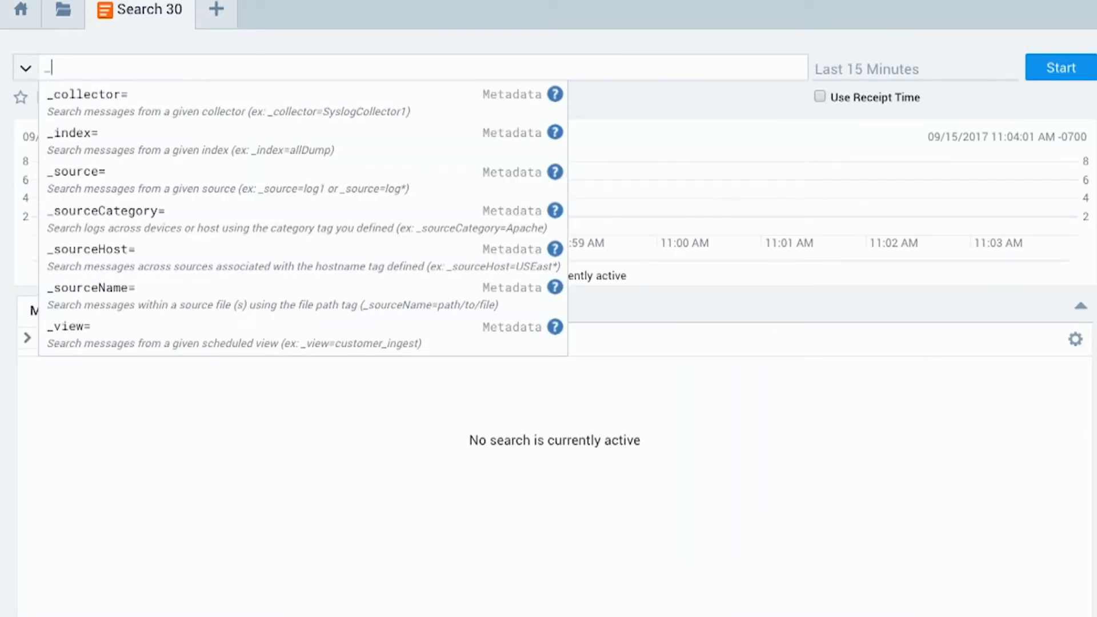
{"action": "mouse_move", "coordinate": [313, 215]}
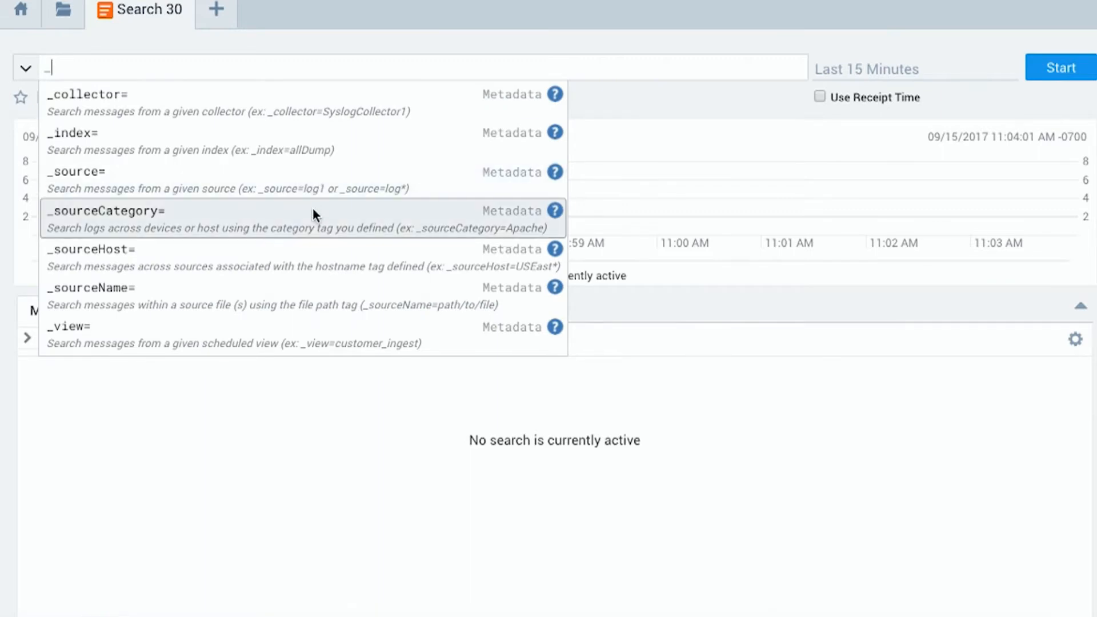
{"action": "left_click", "coordinate": [102, 218]}
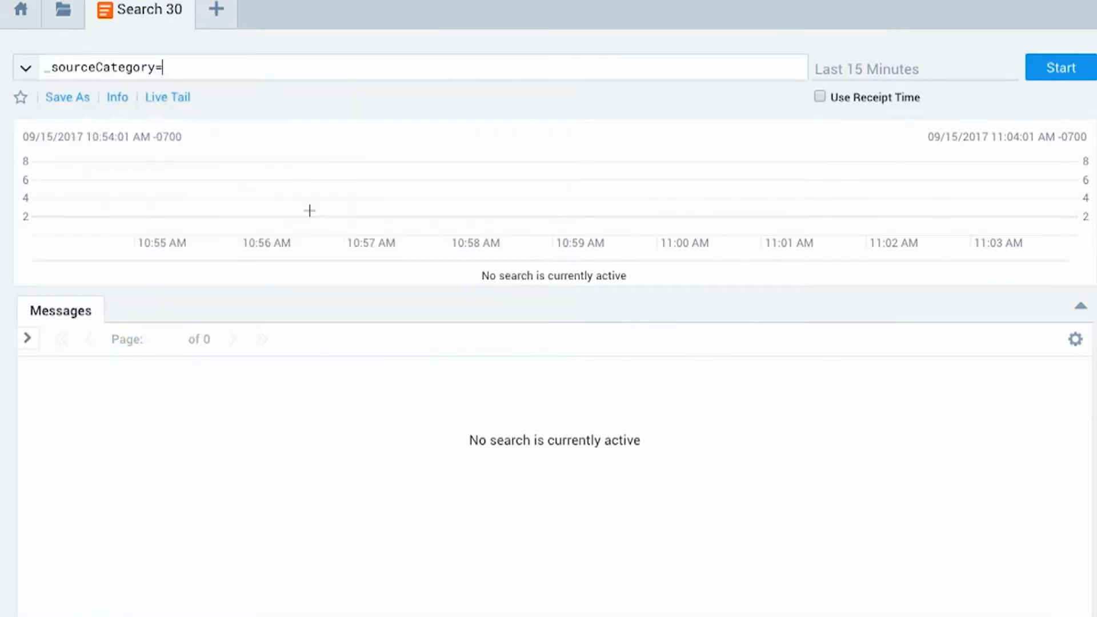
{"action": "type", "text": "Labs/Apache/Access"}
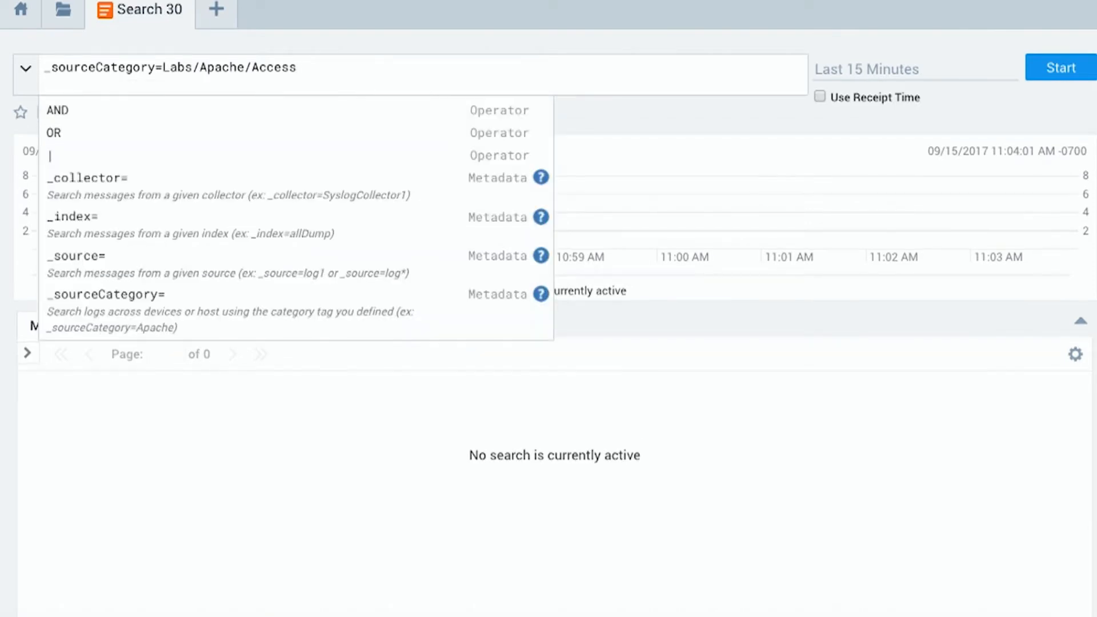
Add a '| count by src_ip' stage to count messages per source IP.
{"action": "type", "text": "| count"}
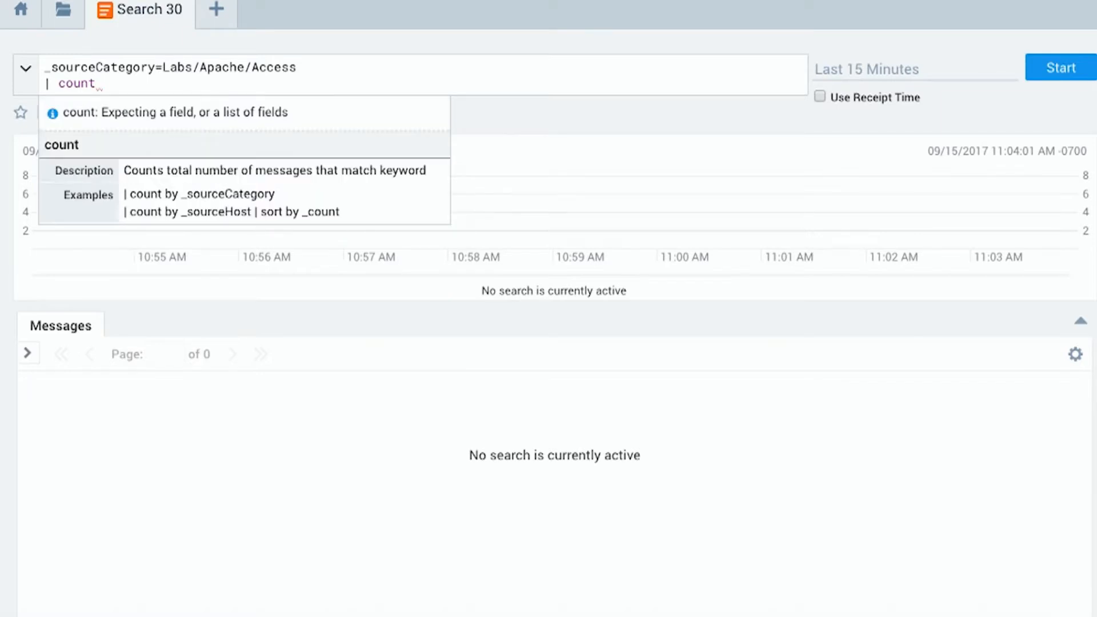
{"action": "type", "text": "by"}
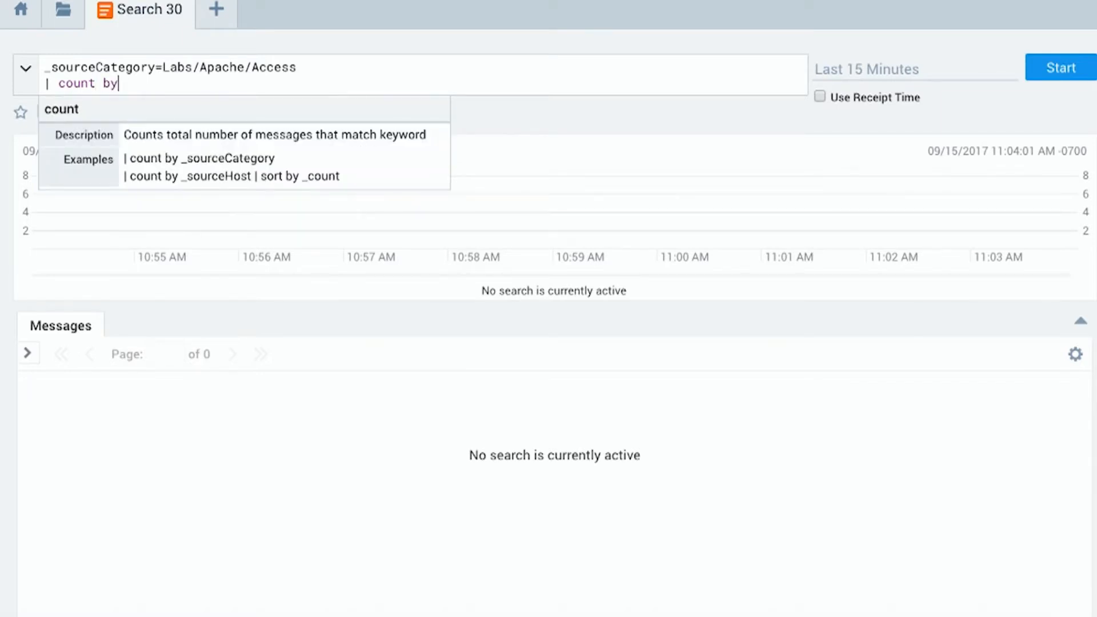
{"action": "type", "text": "src"}
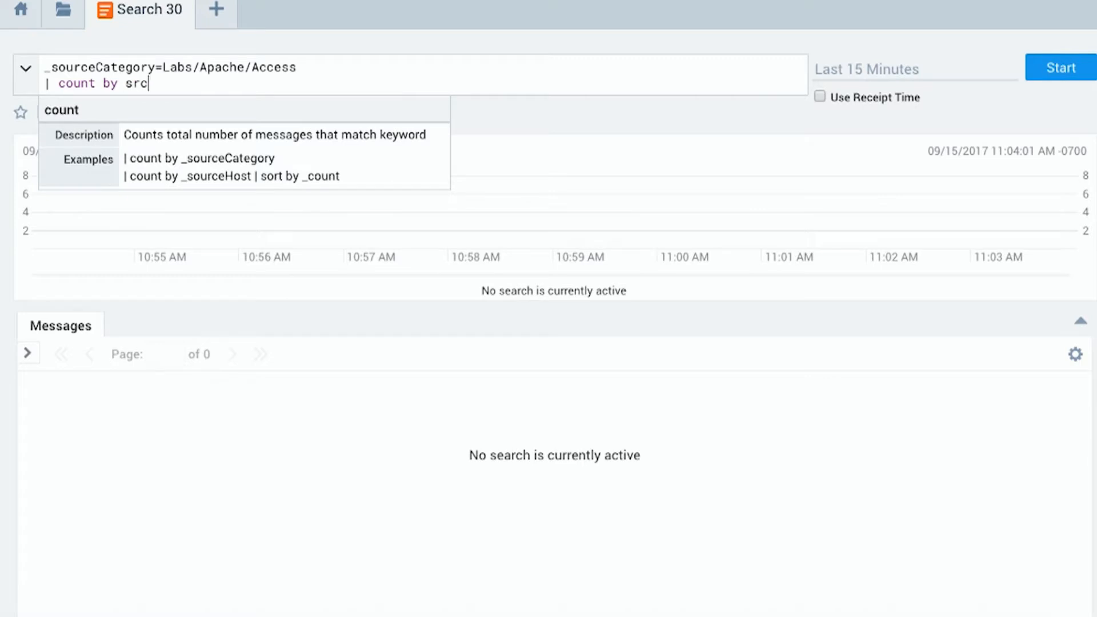
{"action": "type", "text": "_i"}
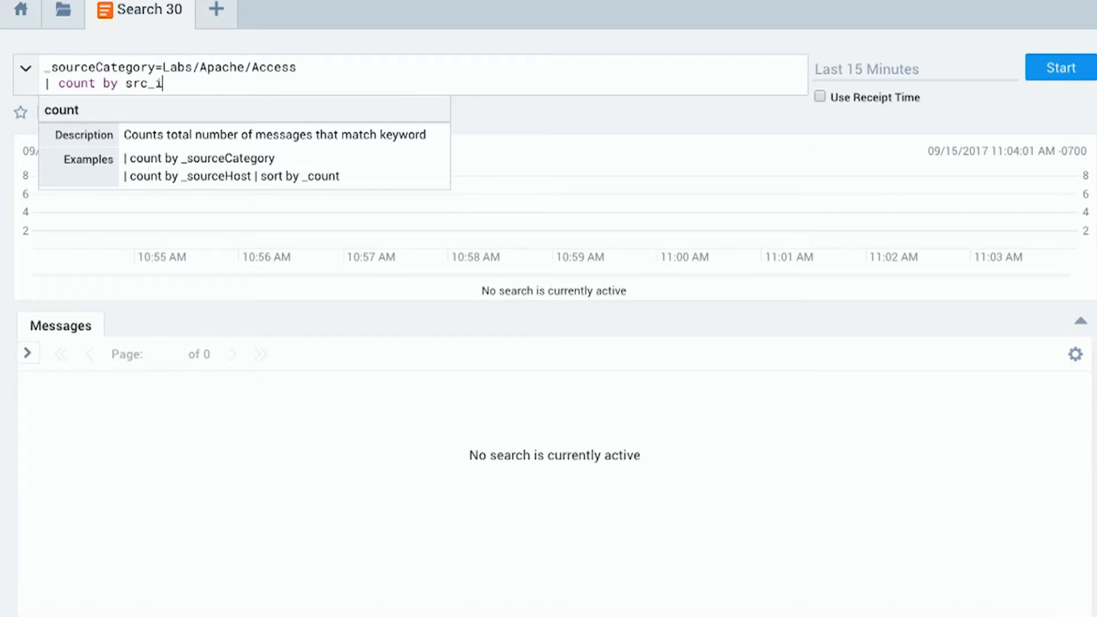
{"action": "type", "text": "p"}
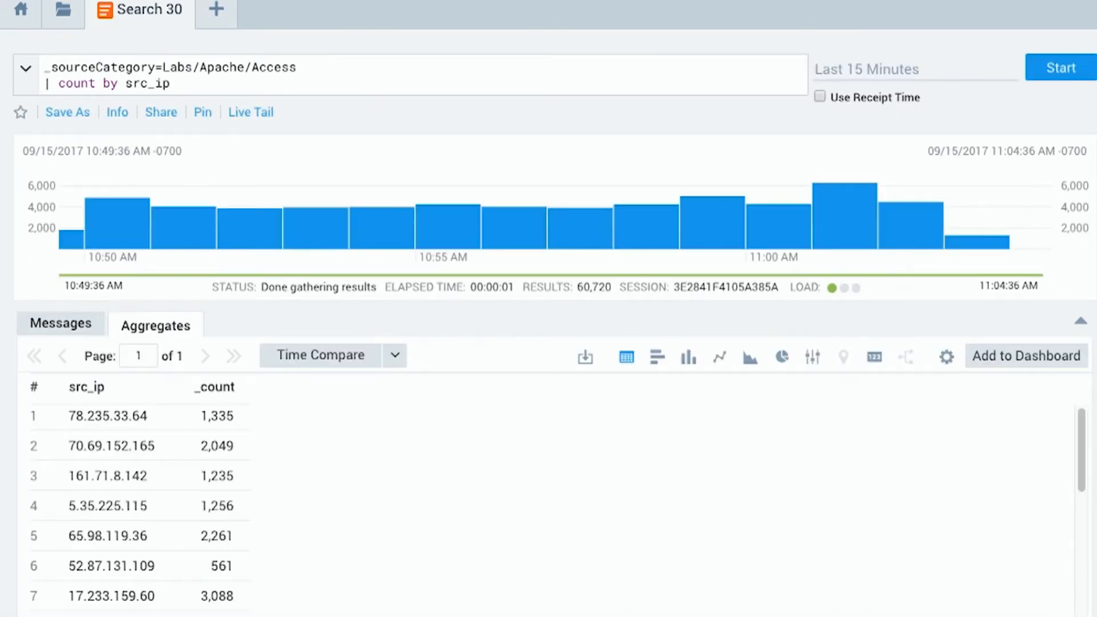
{"action": "mouse_move", "coordinate": [84, 506]}
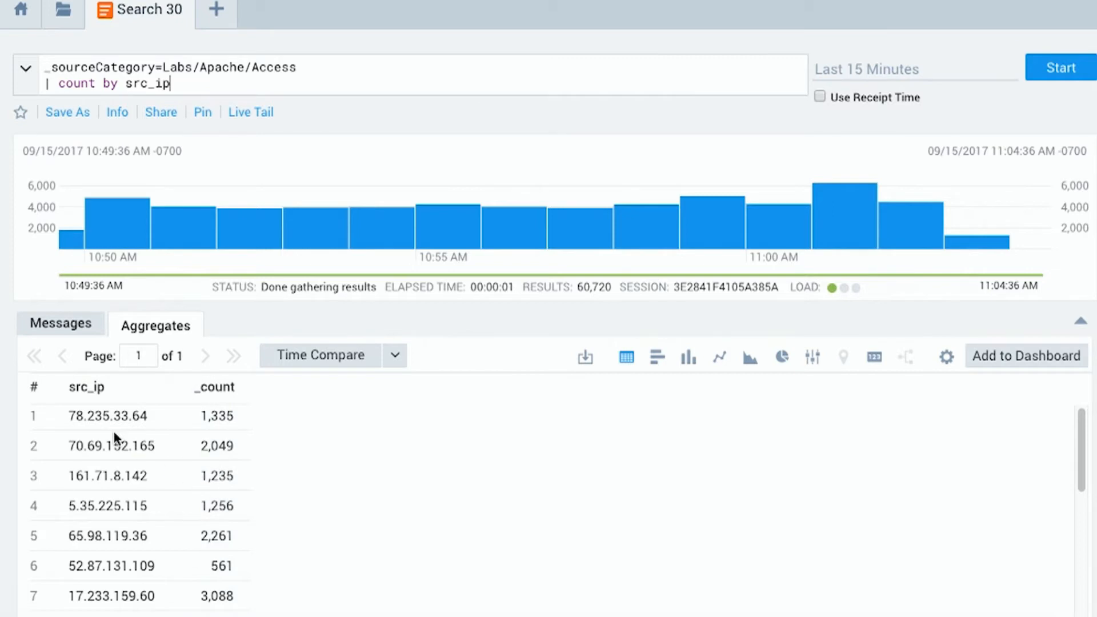
{"action": "mouse_move", "coordinate": [217, 416]}
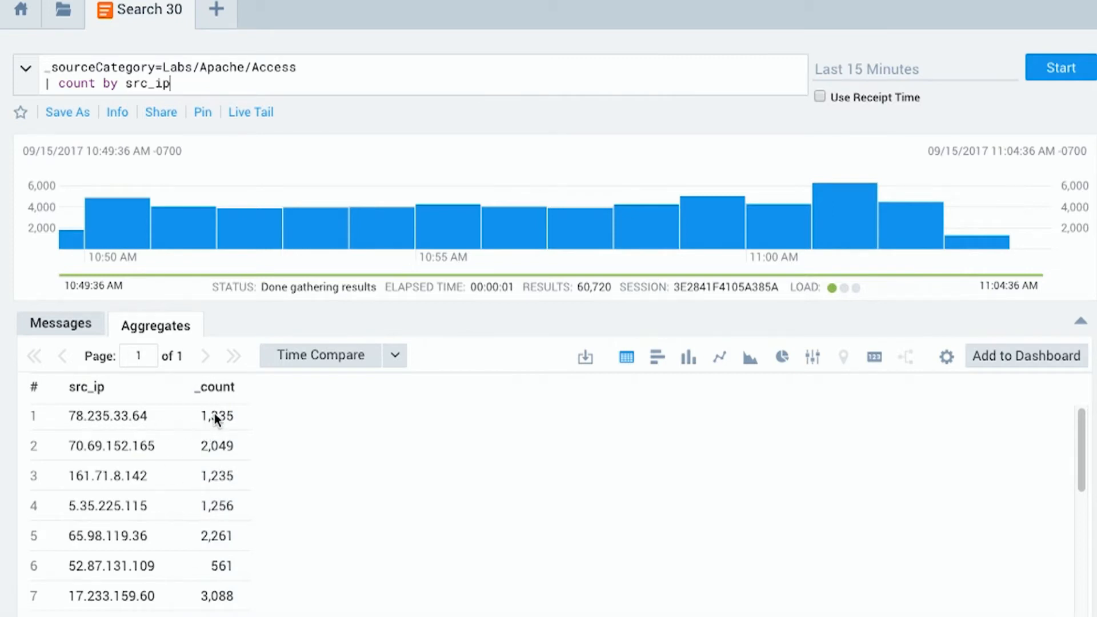
{"action": "mouse_move", "coordinate": [150, 11]}
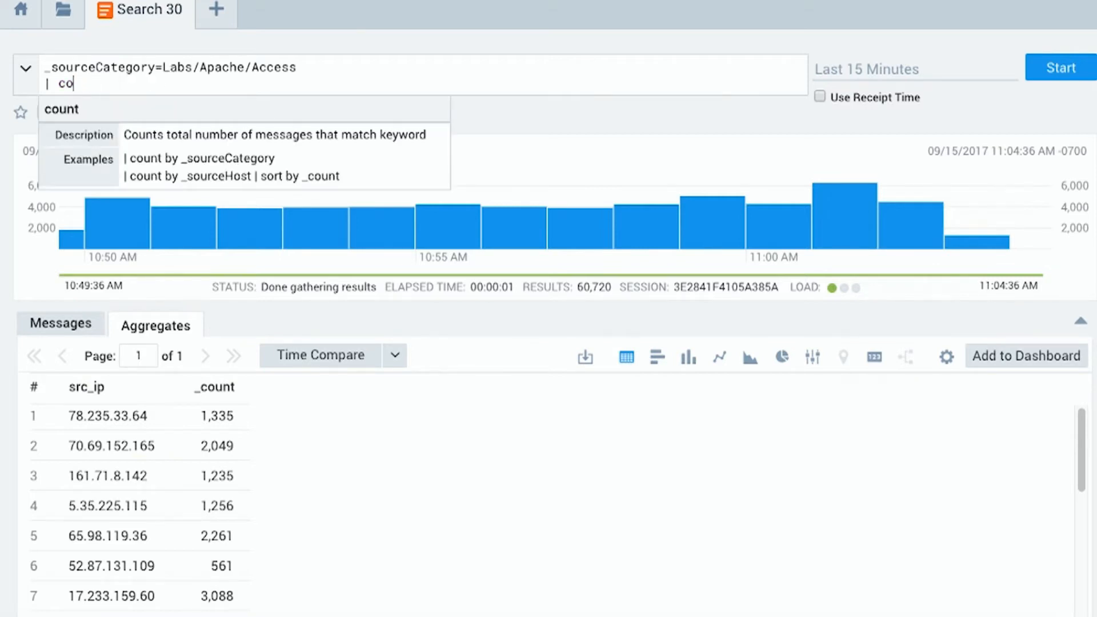
Replace the count with '| avg(size) by src_ip' and run the search.
{"action": "type", "text": "av"}
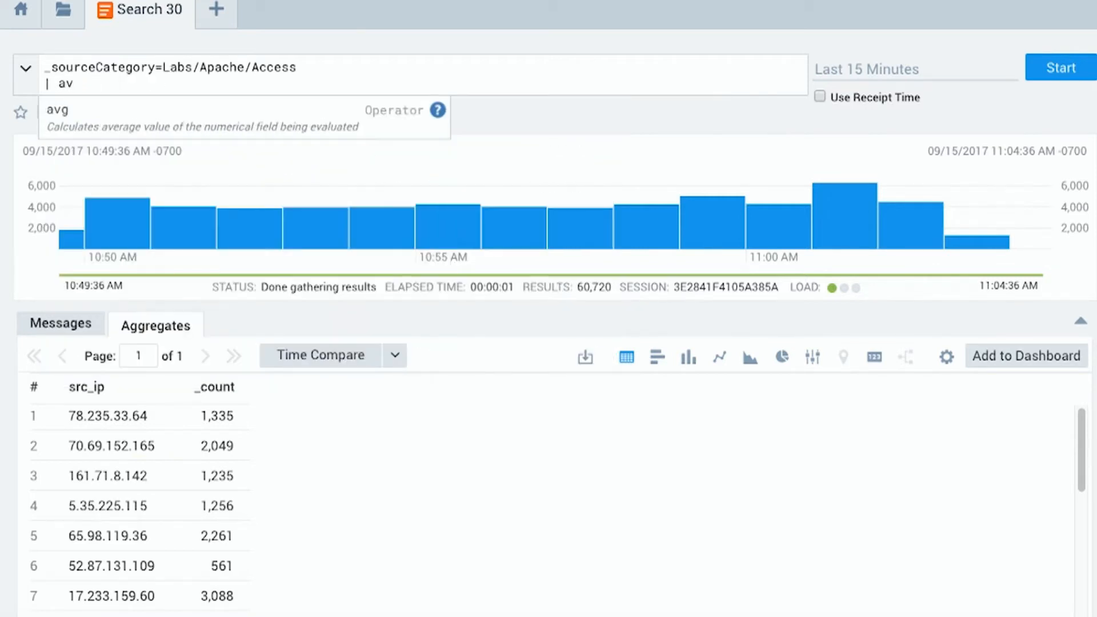
{"action": "type", "text": "g(s"}
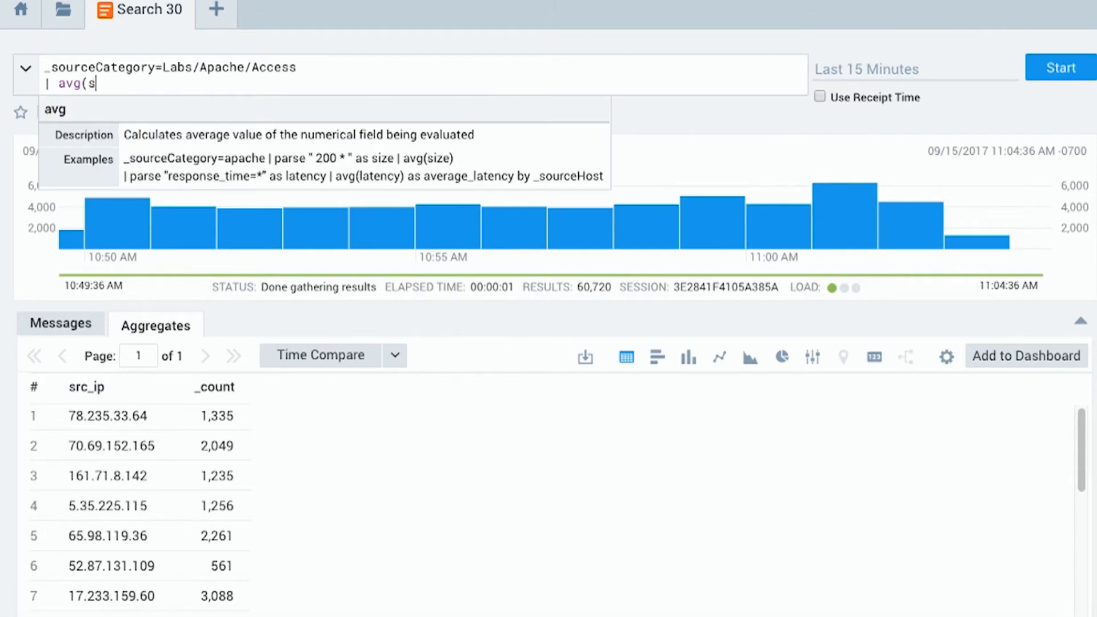
{"action": "type", "text": "ize) b"}
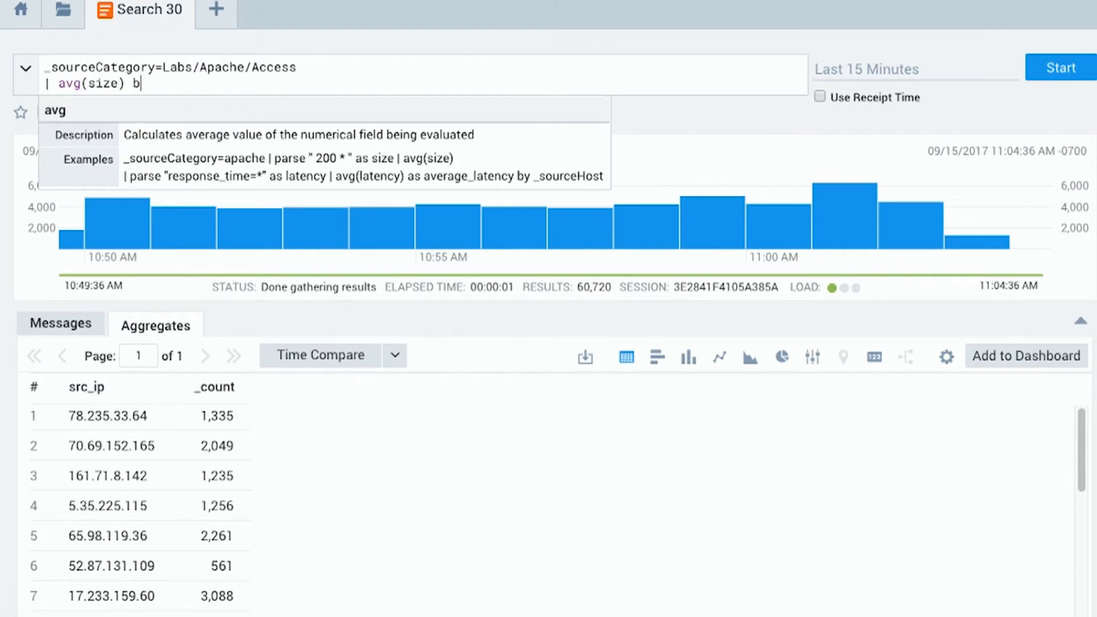
{"action": "type", "text": "y src"}
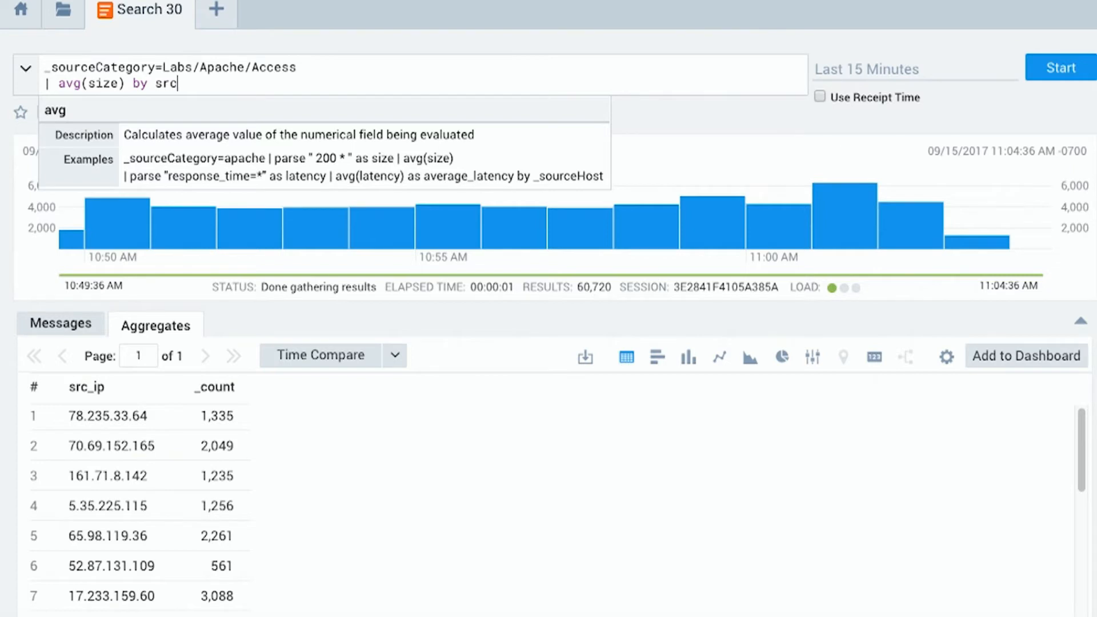
{"action": "left_click", "coordinate": [1060, 67]}
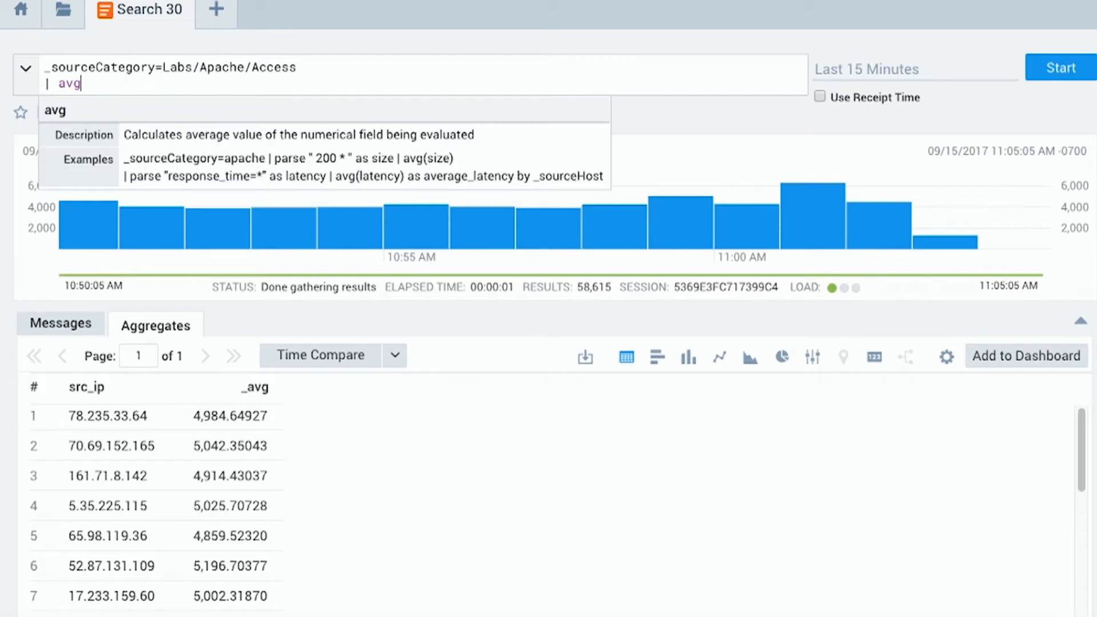
Change the aggregate to '| count as hits by status_code' and run it.
{"action": "type", "text": "count"}
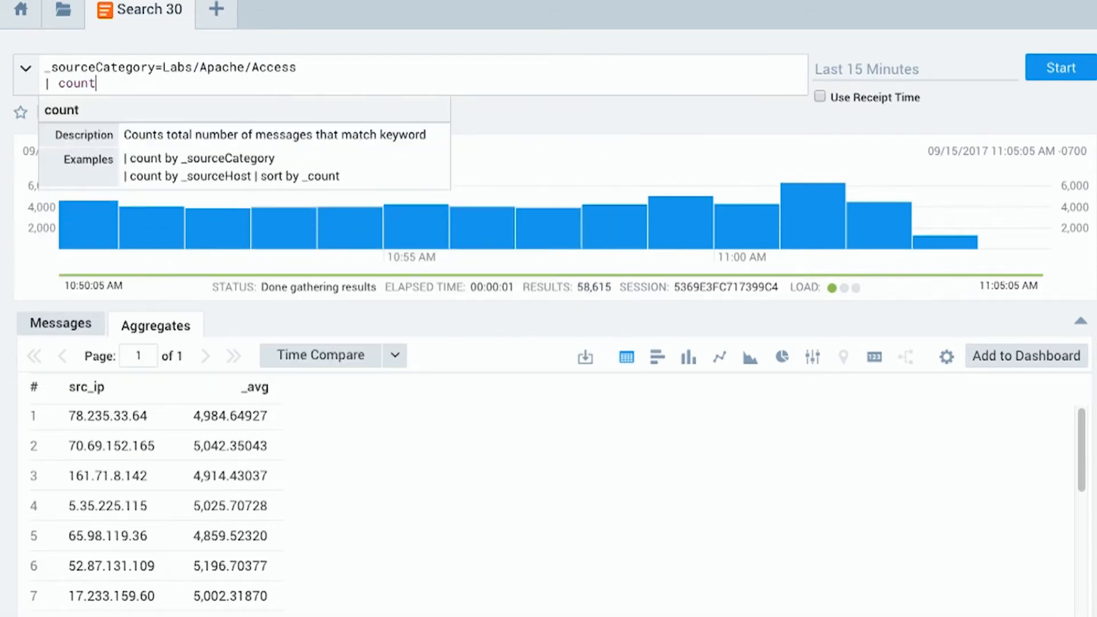
{"action": "type", "text": "as hits by"}
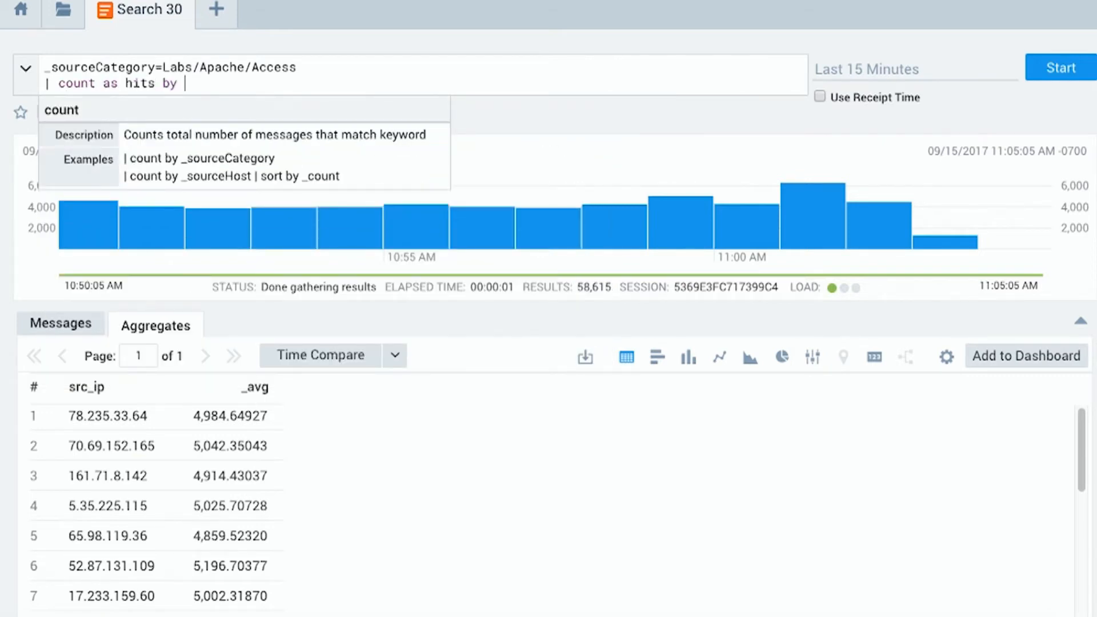
{"action": "type", "text": "status"}
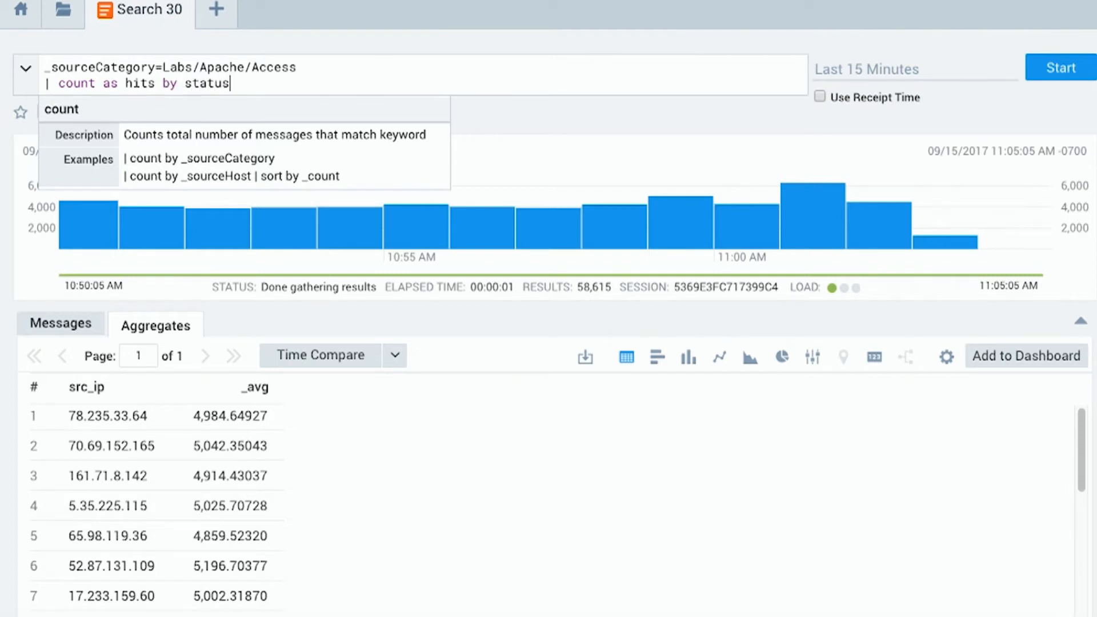
{"action": "left_click", "coordinate": [1059, 67]}
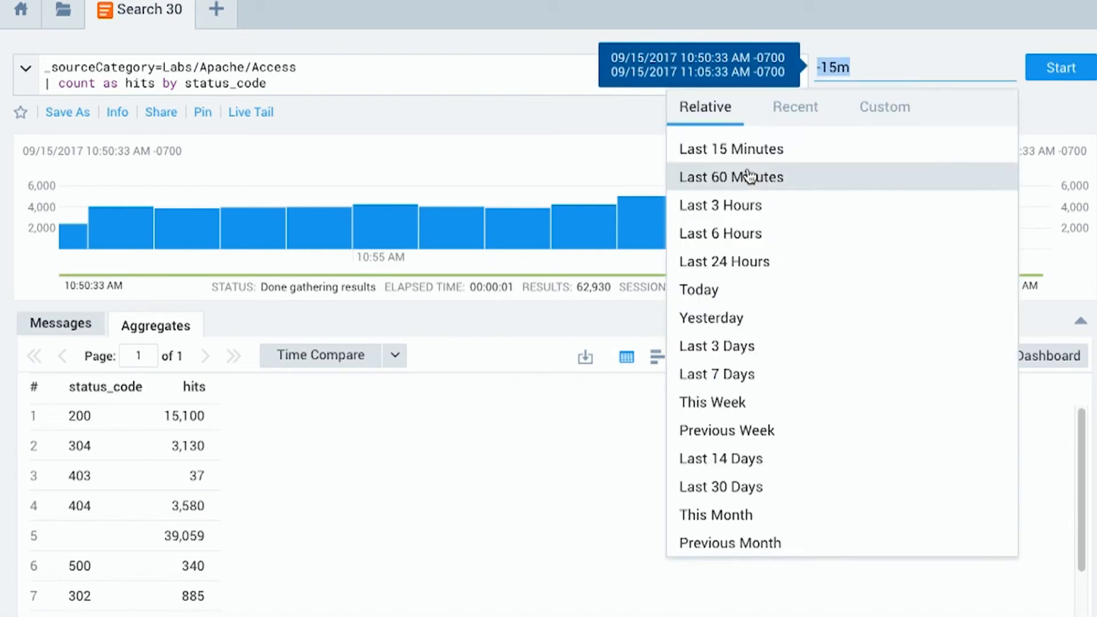
Set the time range to Last 60 Minutes and rerun the status_code hit count.
{"action": "left_click", "coordinate": [731, 176]}
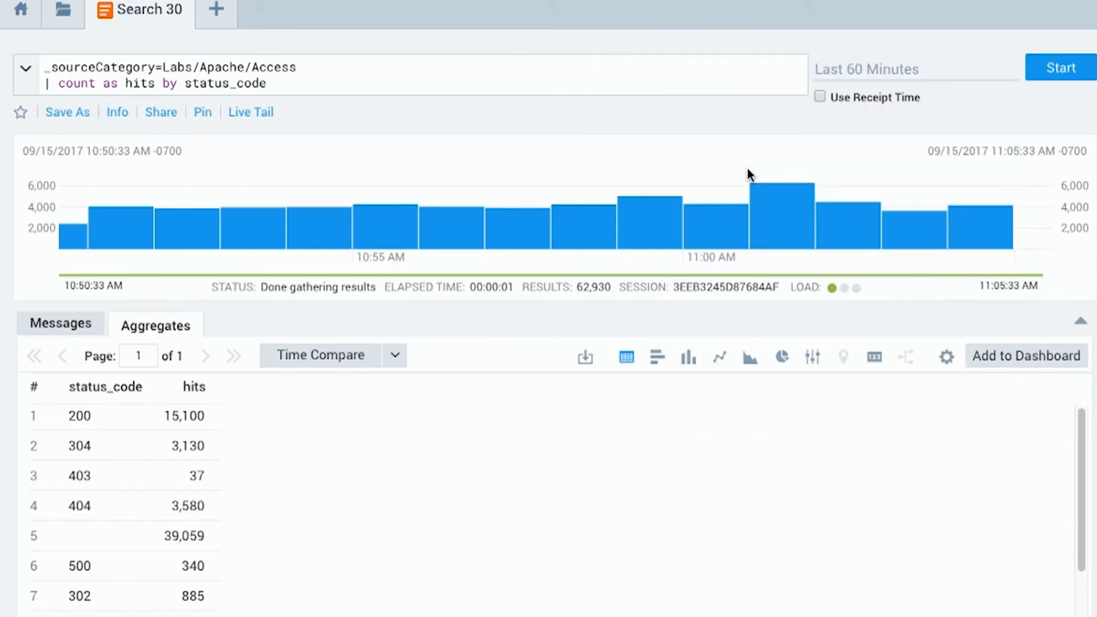
{"action": "left_click", "coordinate": [1061, 68]}
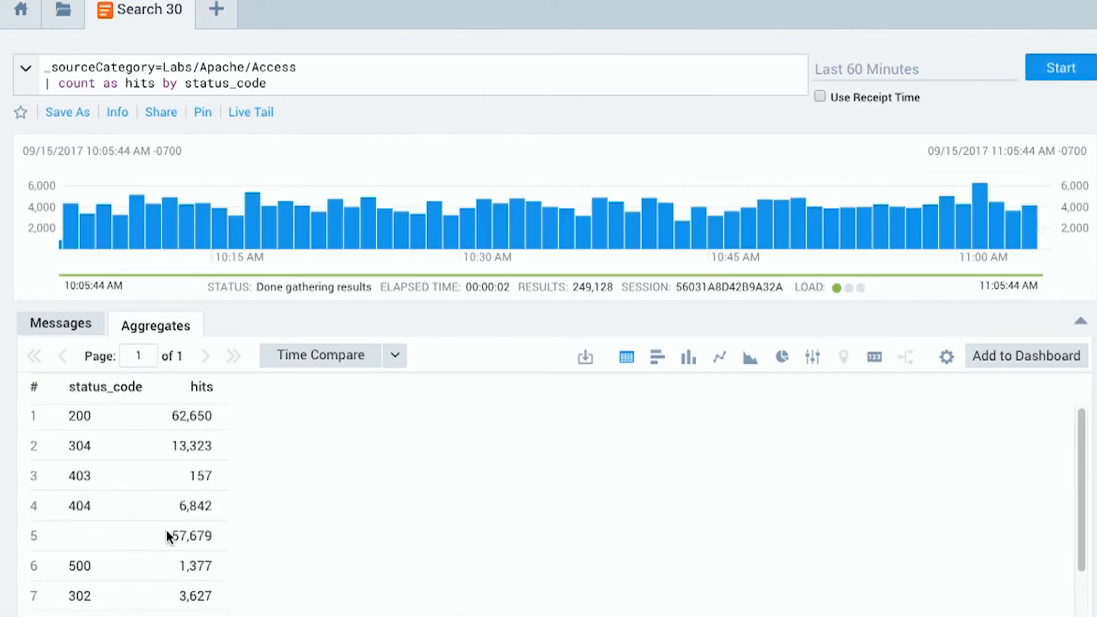
{"action": "left_click", "coordinate": [345, 70]}
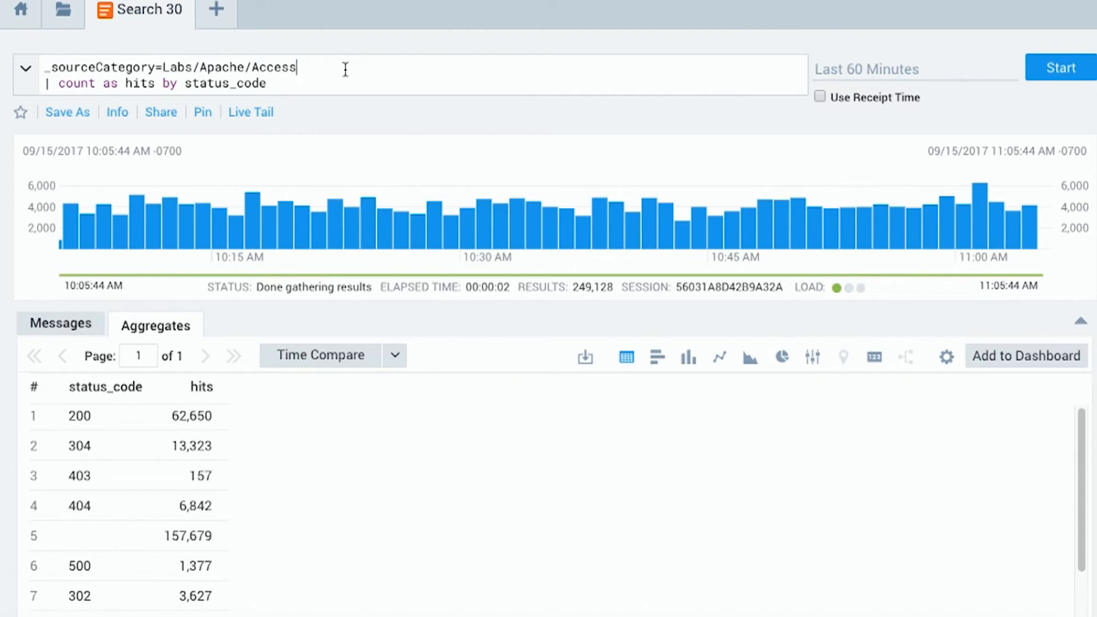
Add '| timeslice 5m' and count hits by _timeslice, status_code, then run it.
{"action": "type", "text": "|"}
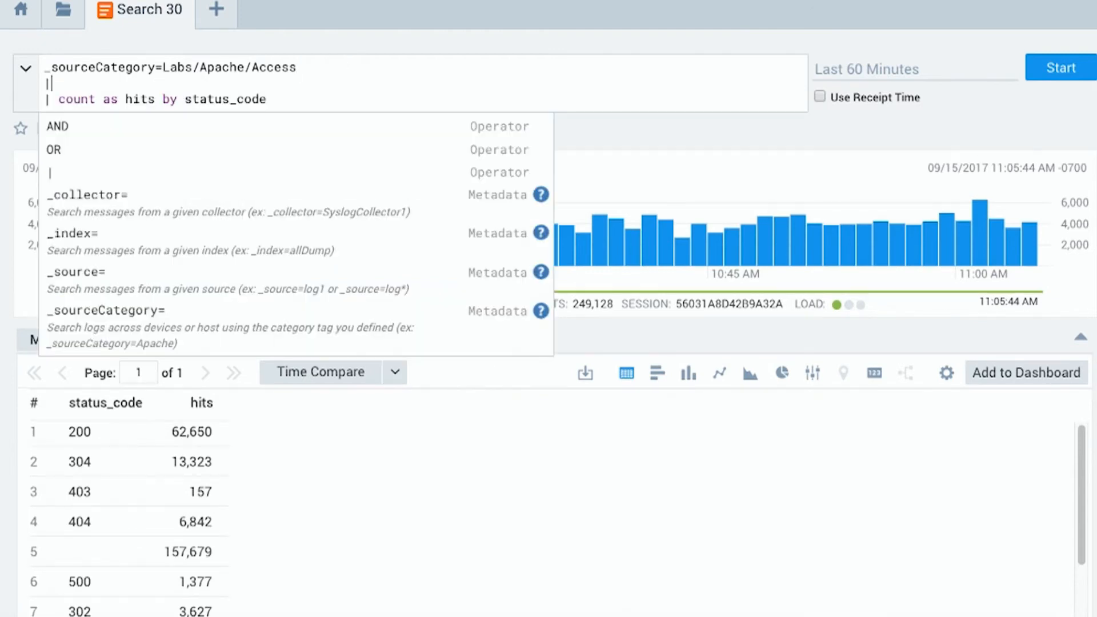
{"action": "type", "text": "timeslice 5"}
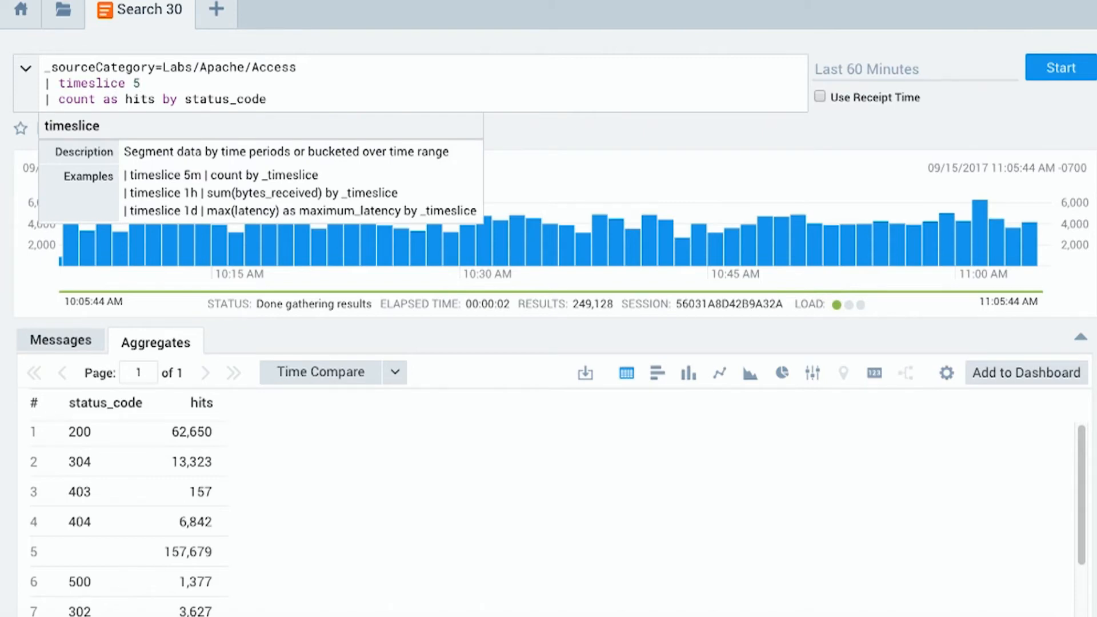
{"action": "type", "text": "m"}
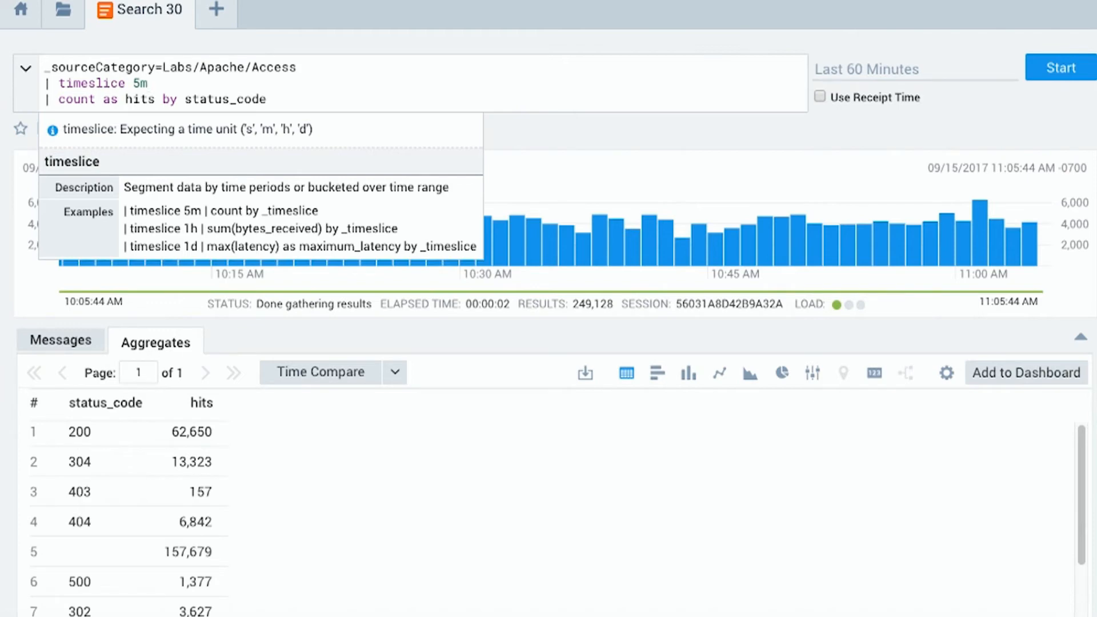
{"action": "left_click", "coordinate": [1060, 67]}
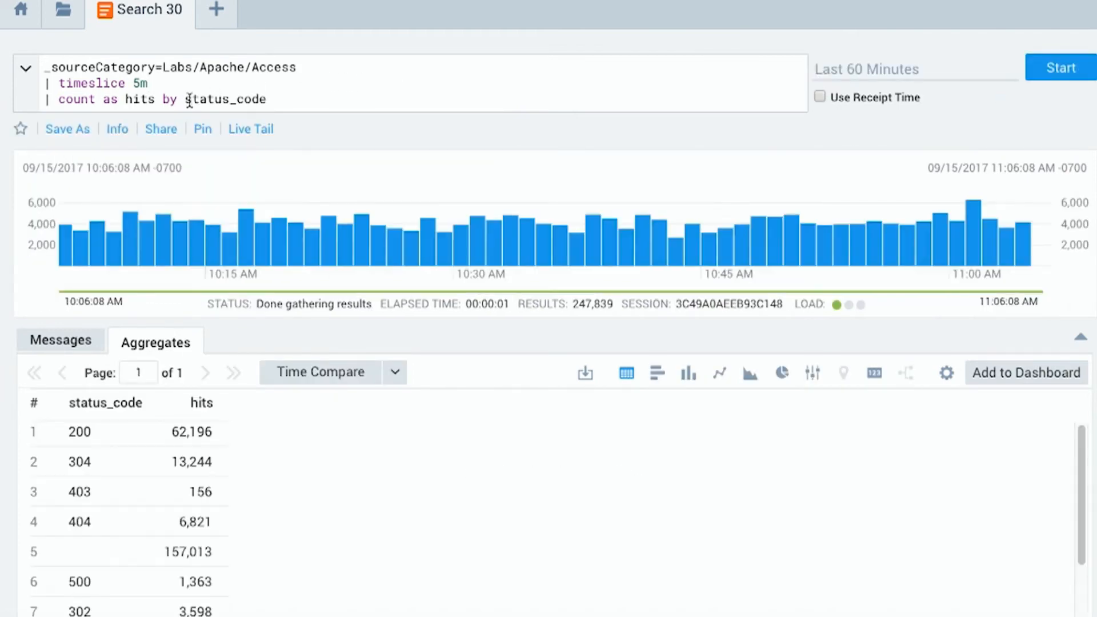
{"action": "type", "text": "_timeslice,"}
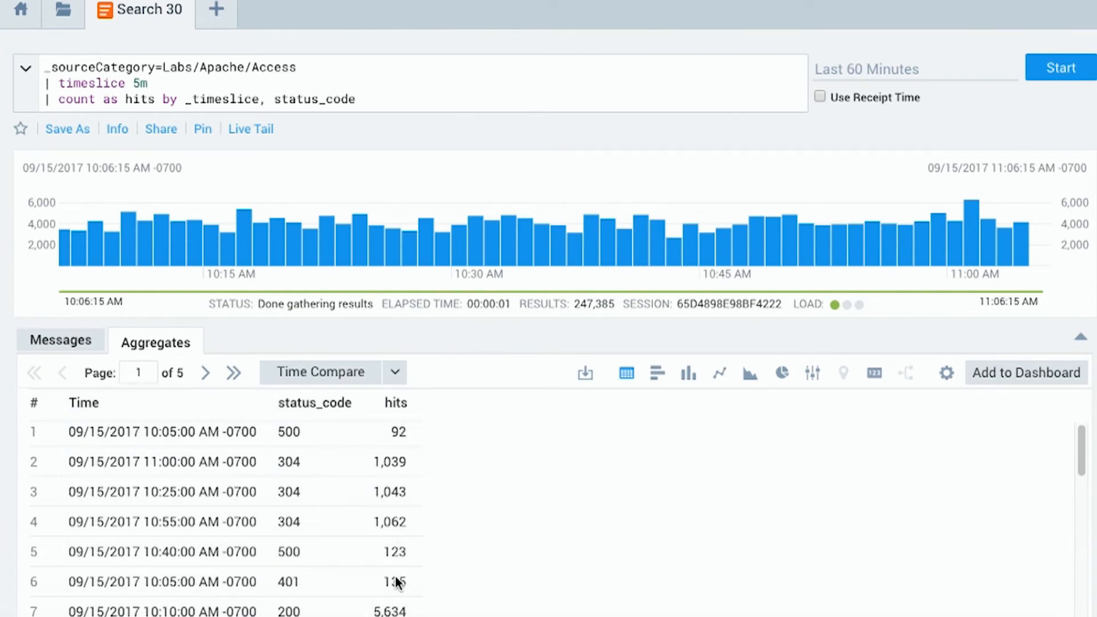
{"action": "mouse_move", "coordinate": [102, 425]}
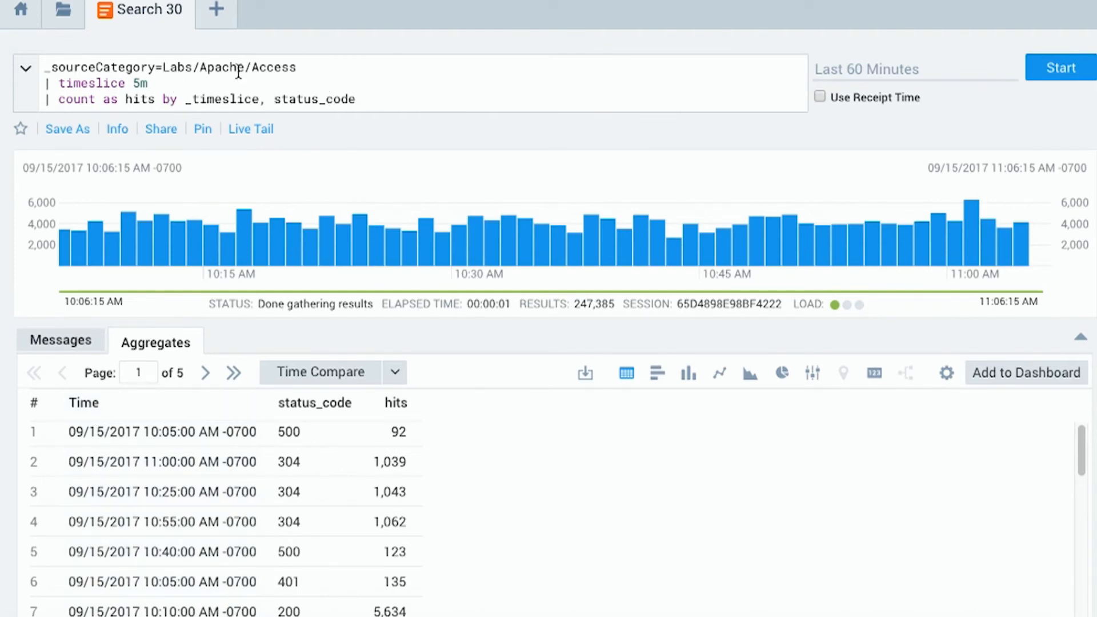
{"action": "mouse_move", "coordinate": [262, 483]}
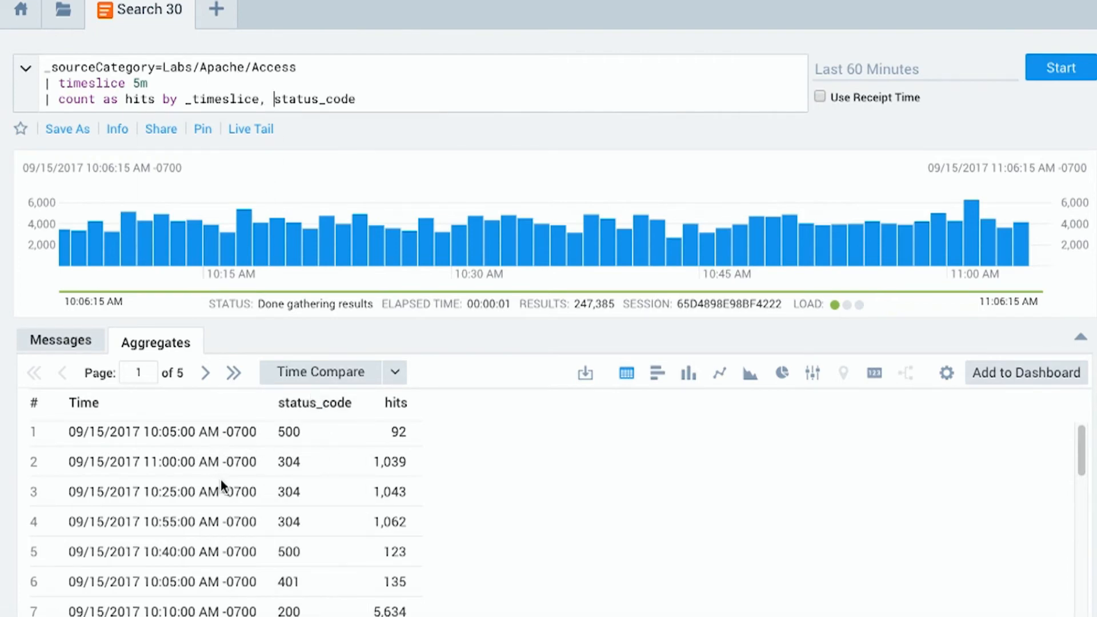
{"action": "left_click", "coordinate": [358, 98]}
{"action": "type", "text": "| t"}
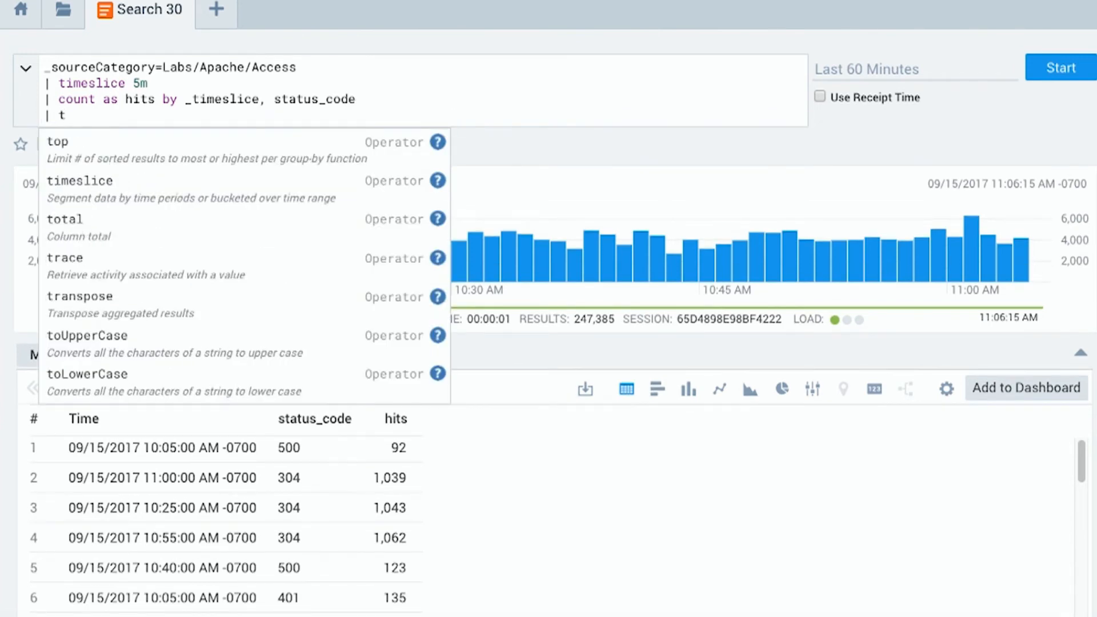
Add '| transpose row _timeslice column status_code' and run the query.
{"action": "type", "text": "ra"}
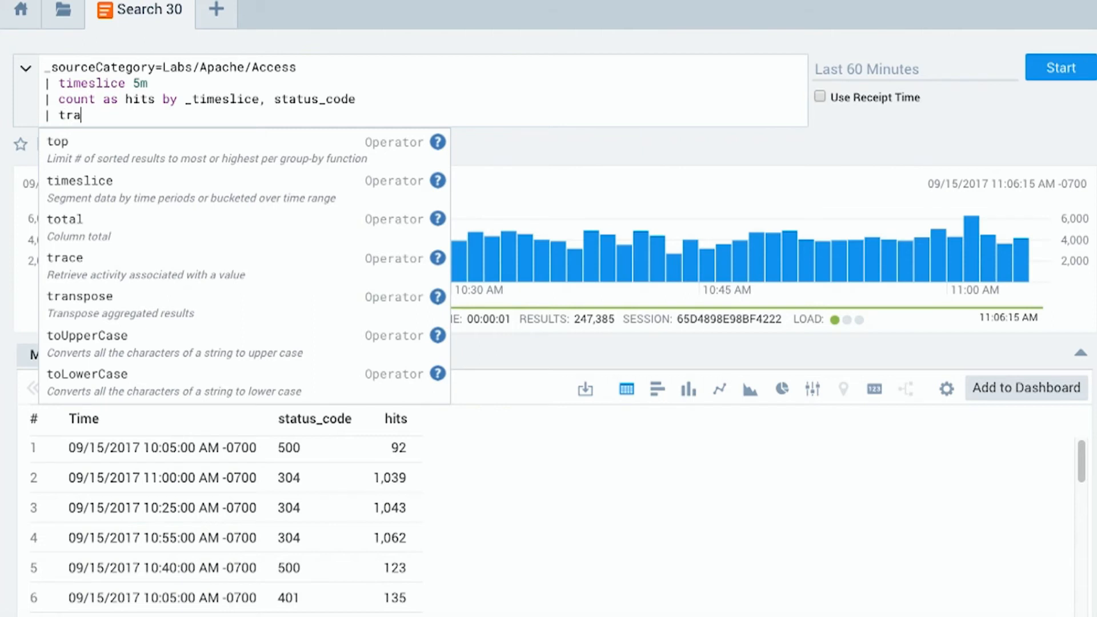
{"action": "left_click", "coordinate": [80, 296]}
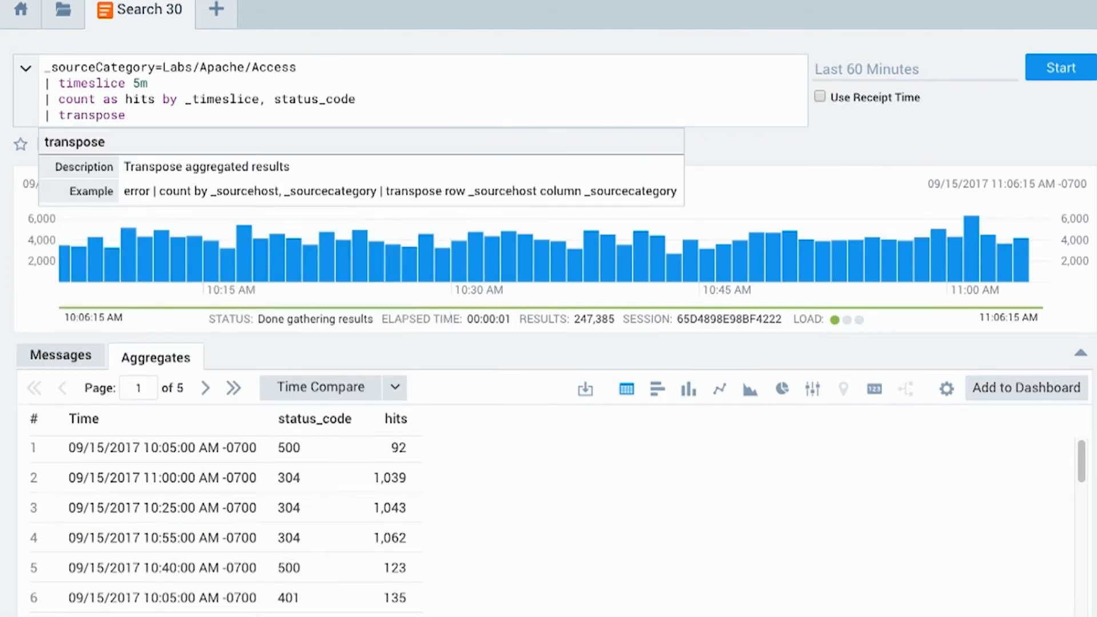
{"action": "type", "text": "row _t"}
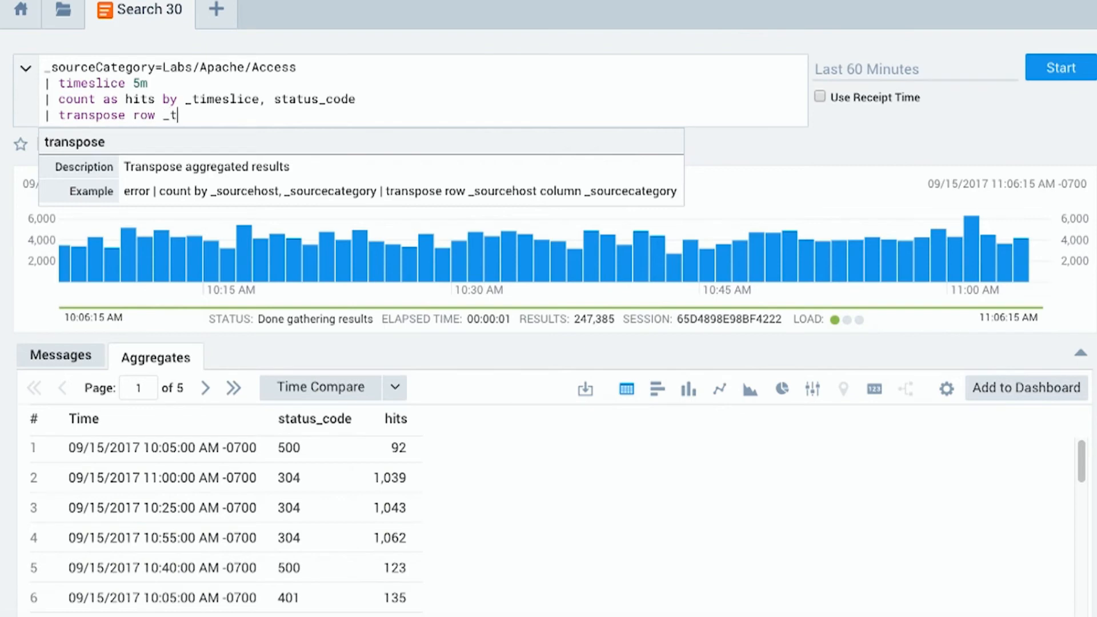
{"action": "type", "text": "imeslice,"}
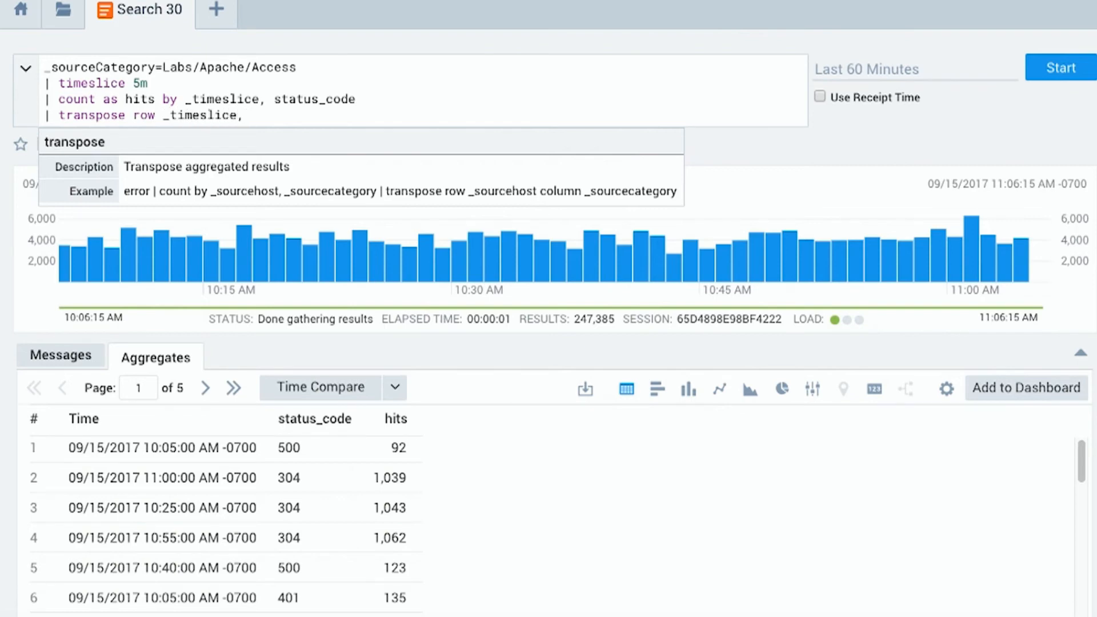
{"action": "type", "text": "column"}
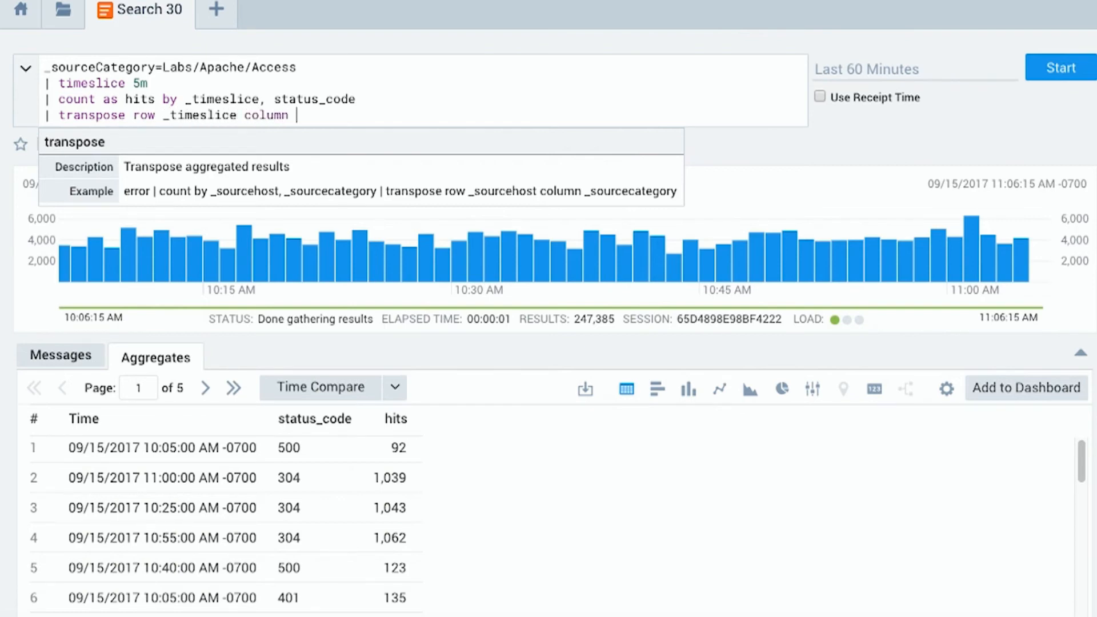
{"action": "type", "text": "status"}
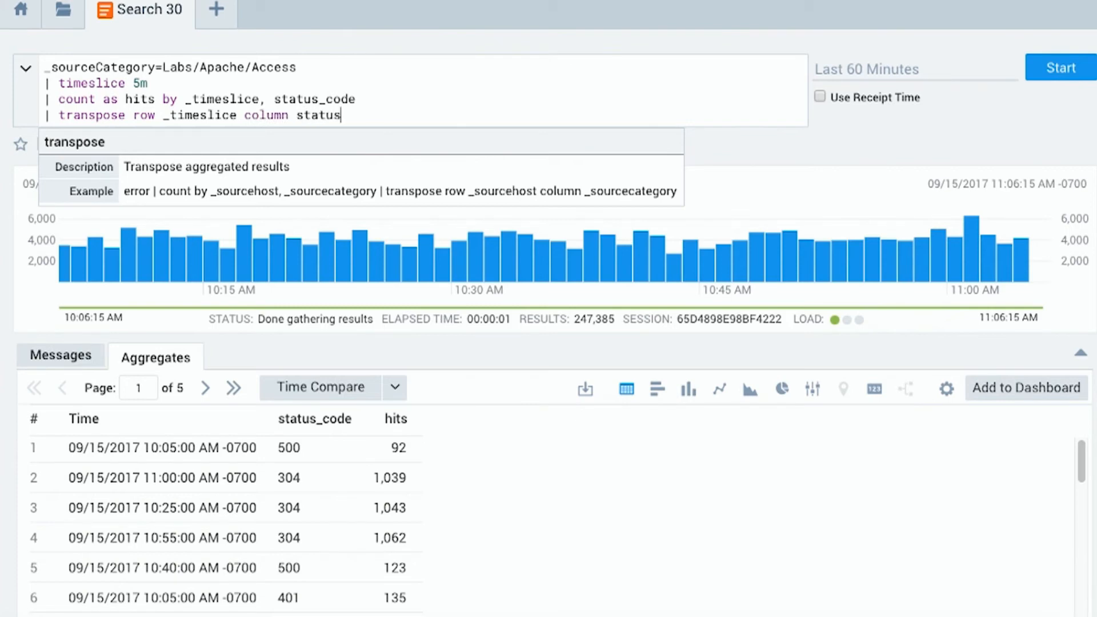
{"action": "type", "text": "_code"}
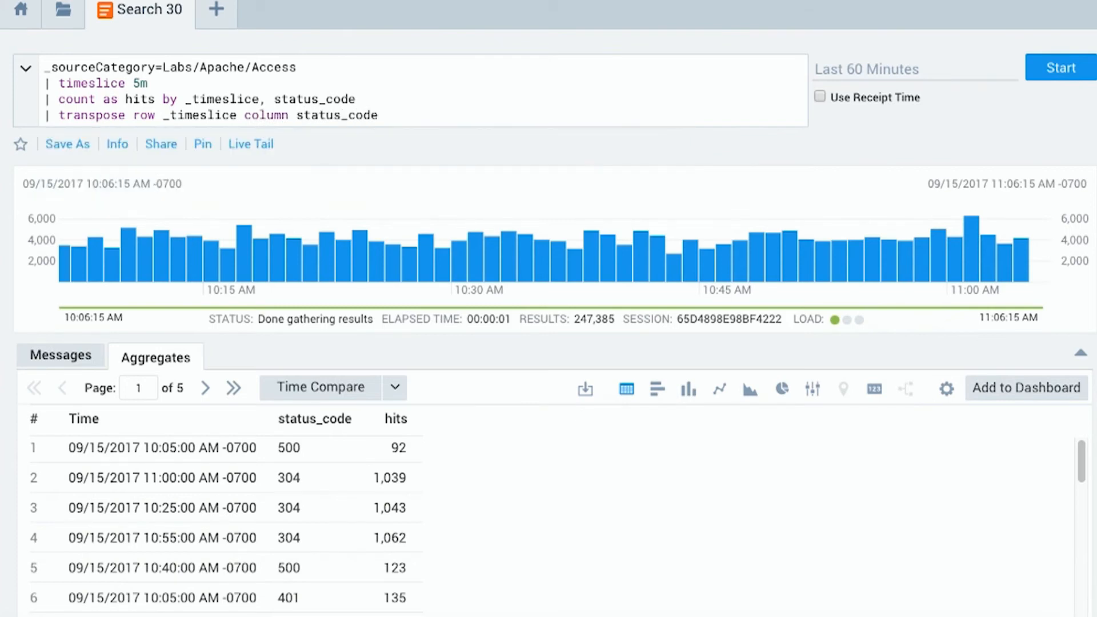
{"action": "left_click", "coordinate": [1060, 68]}
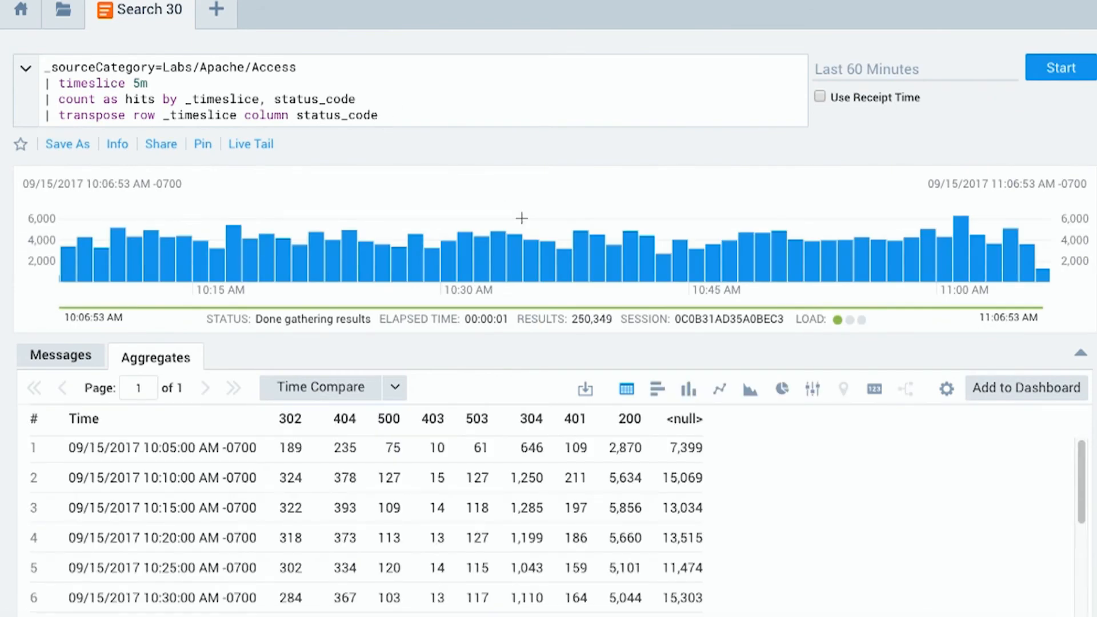
Review the transposed Aggregates table of hits per 5-minute timeslice and status code.
{"action": "left_click", "coordinate": [378, 114]}
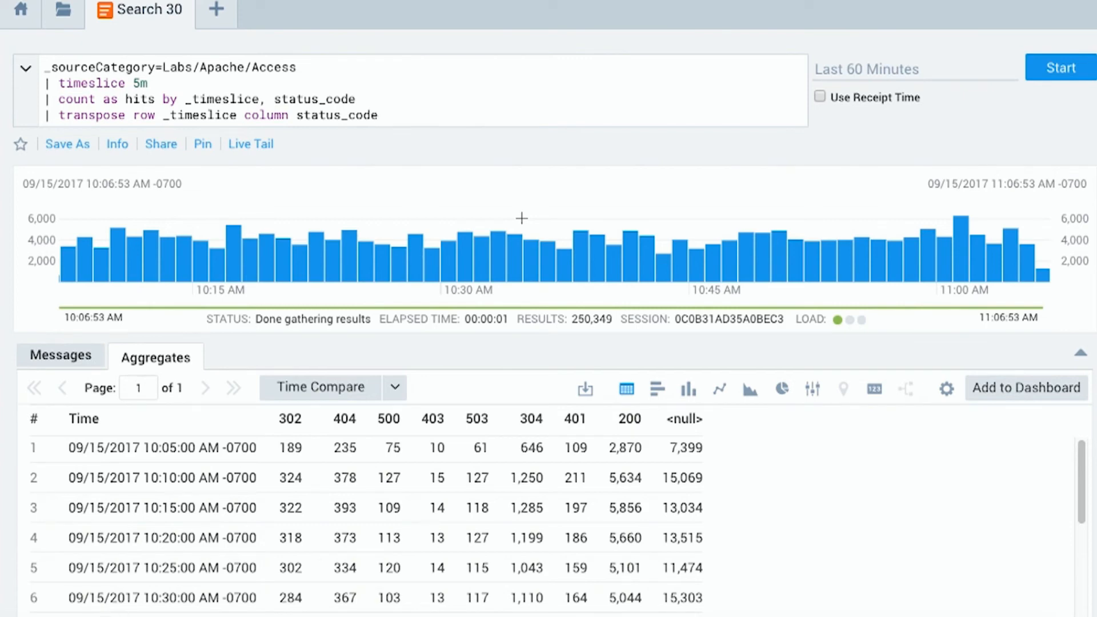
{"action": "mouse_move", "coordinate": [264, 438]}
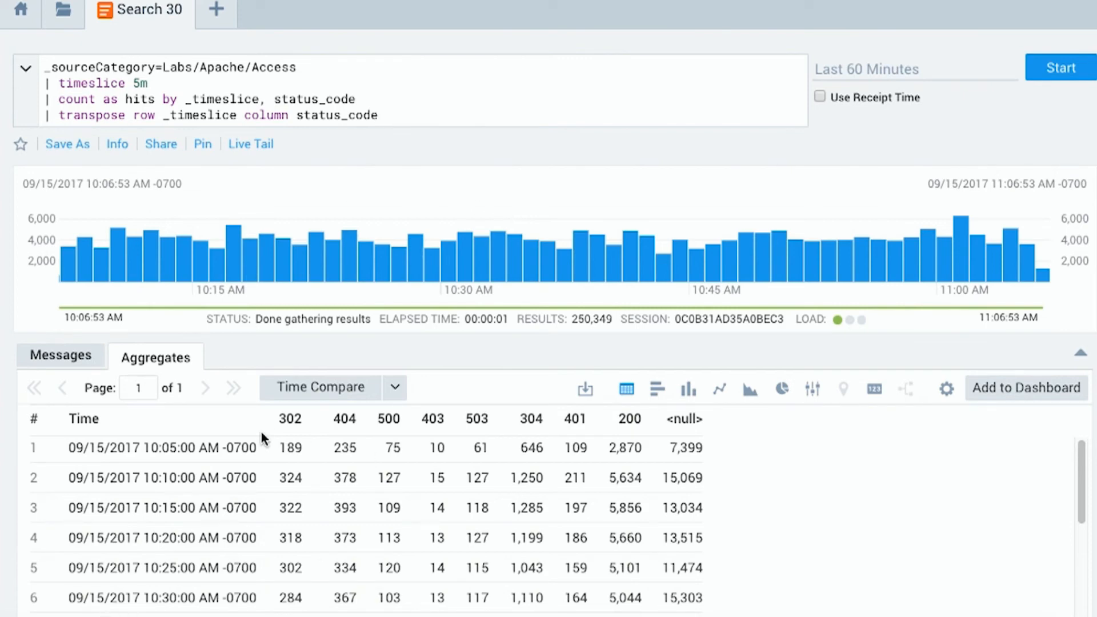
{"action": "mouse_move", "coordinate": [688, 387]}
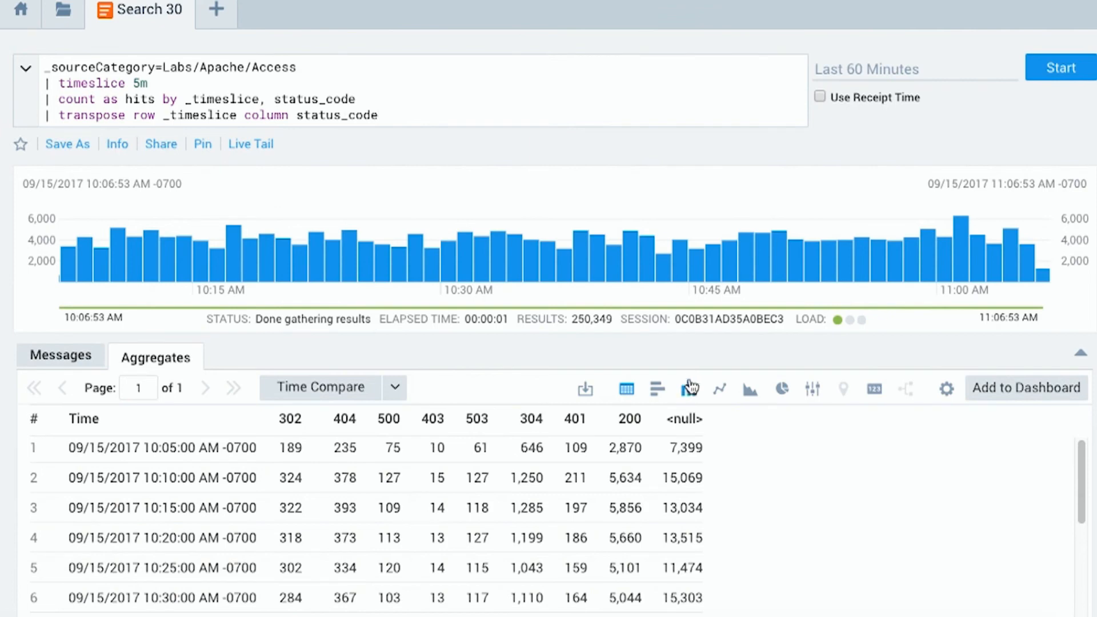
Show the results as a column chart and hide the 200 status code series.
{"action": "left_click", "coordinate": [687, 389]}
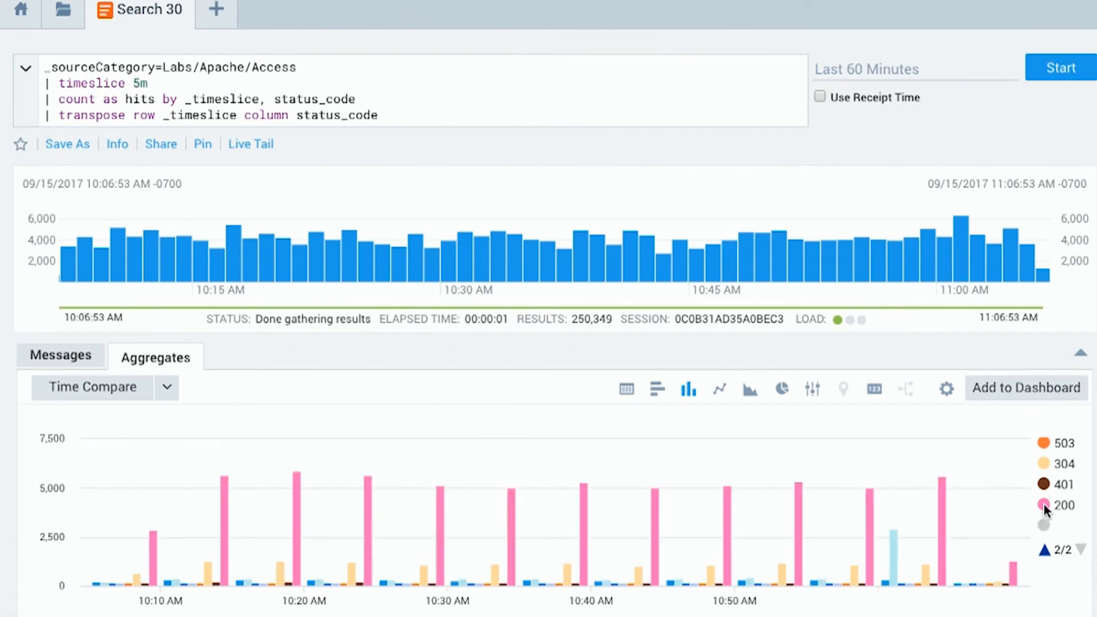
{"action": "left_click", "coordinate": [1064, 505]}
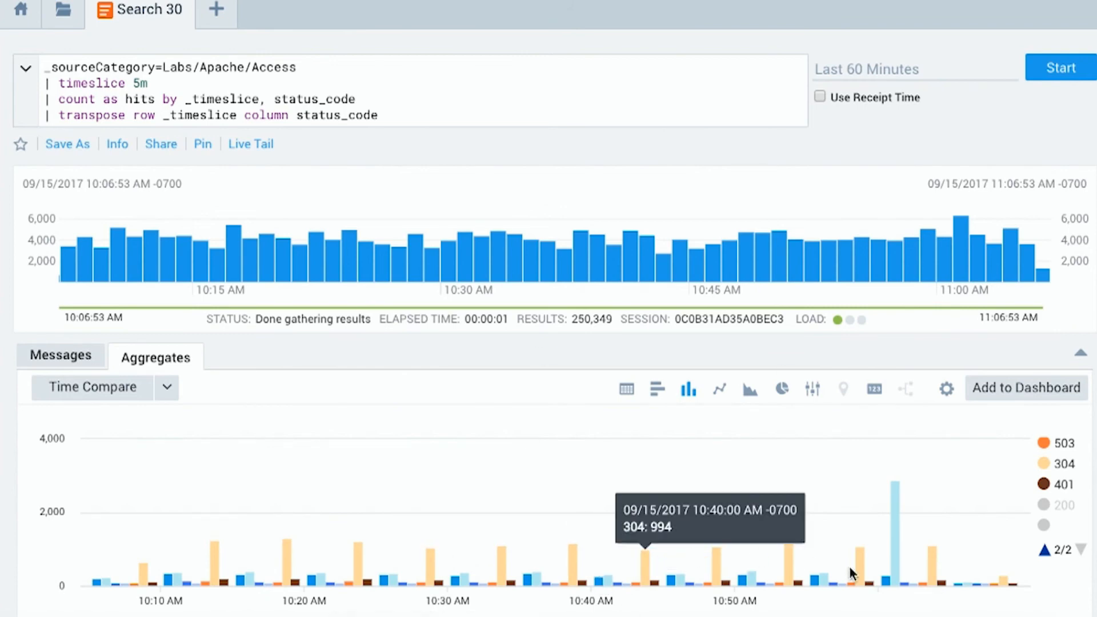
{"action": "mouse_move", "coordinate": [899, 577]}
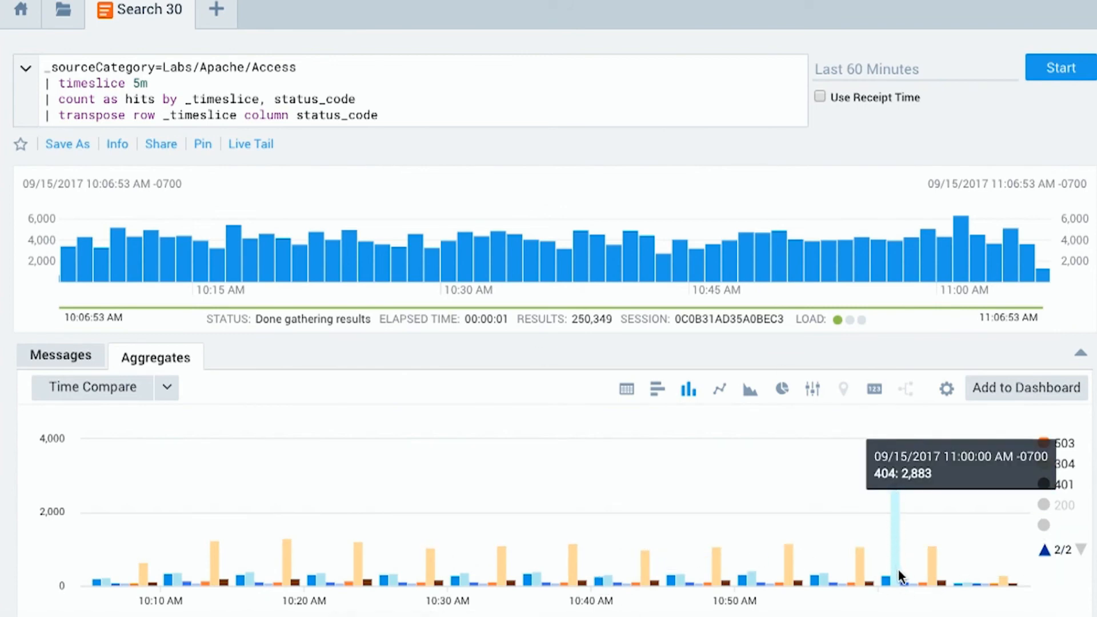
{"action": "mouse_move", "coordinate": [898, 499]}
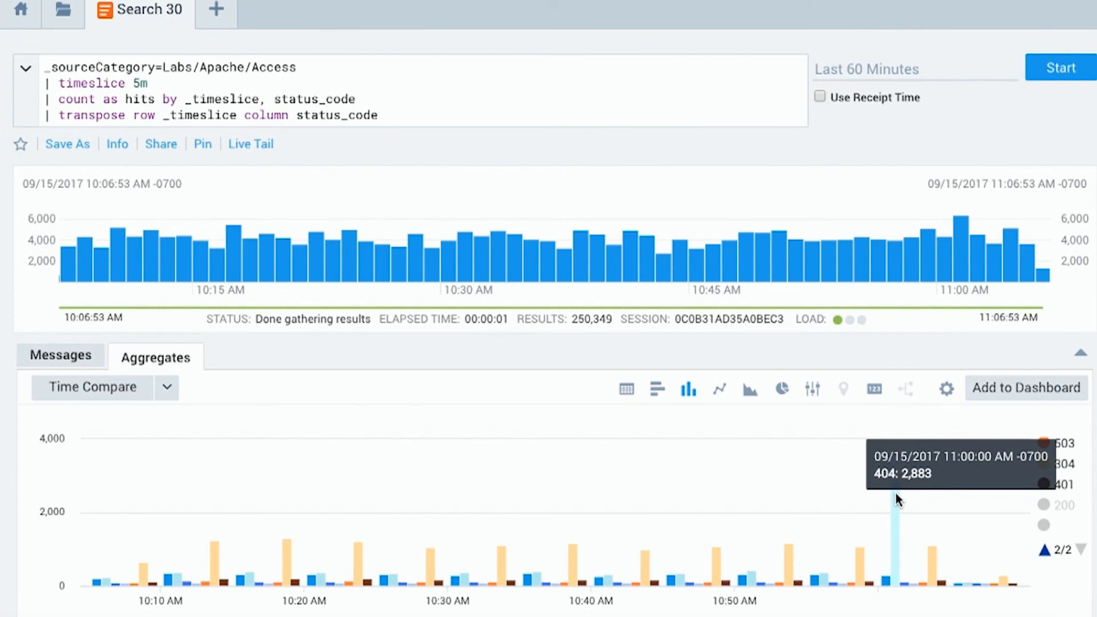
{"action": "mouse_move", "coordinate": [898, 488]}
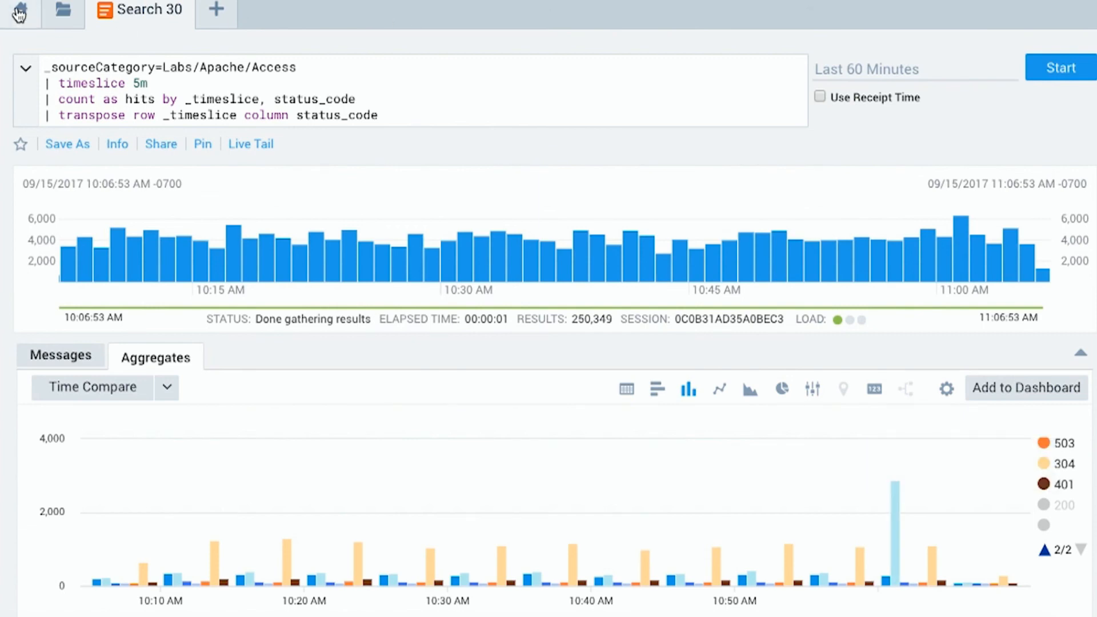
Go to Home and open the Learn page of quick start videos and tutorials.
{"action": "left_click", "coordinate": [20, 11]}
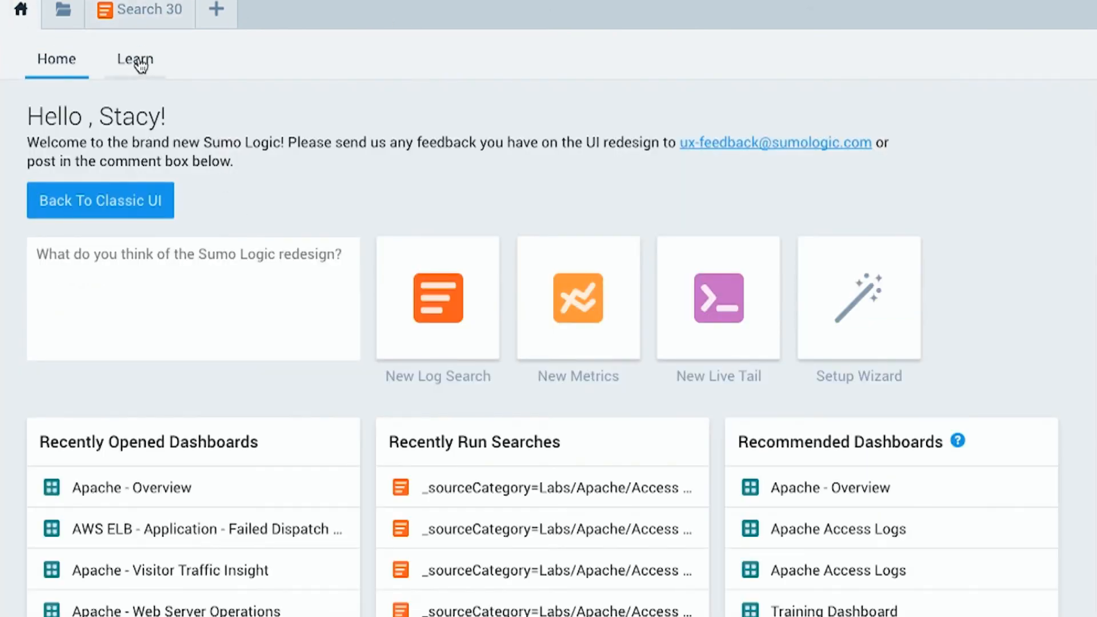
{"action": "left_click", "coordinate": [134, 58]}
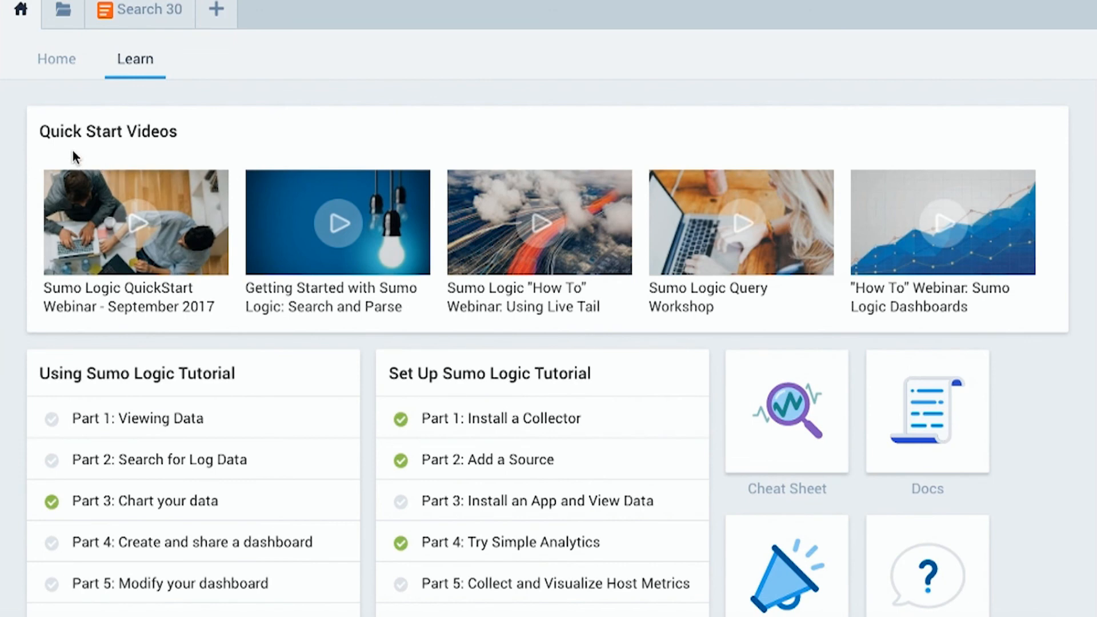
{"action": "mouse_move", "coordinate": [145, 185]}
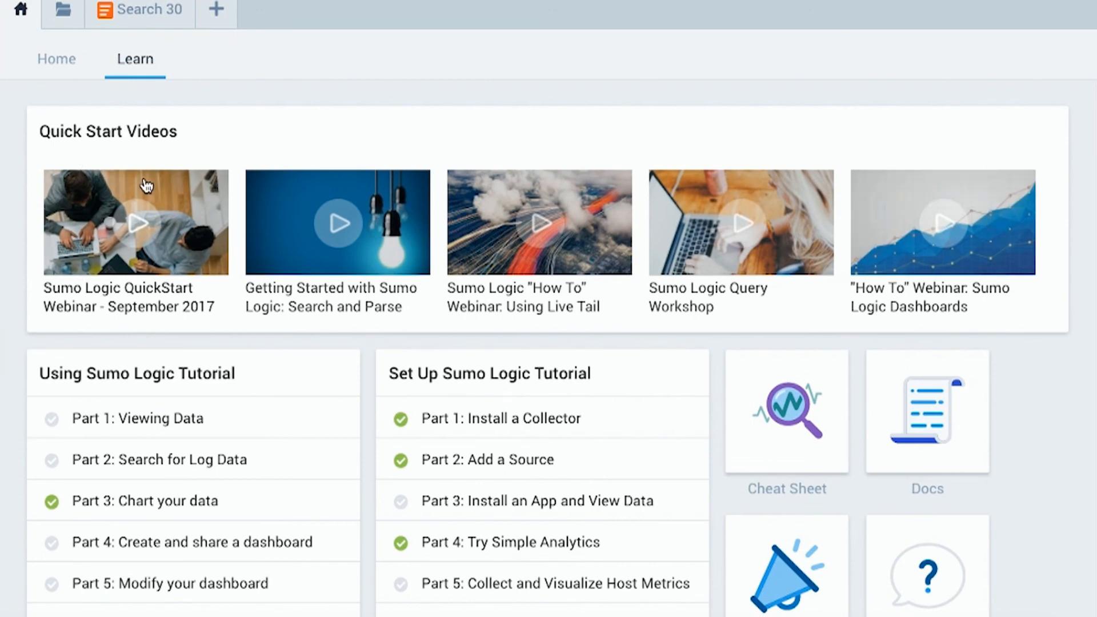
{"action": "mouse_move", "coordinate": [136, 341]}
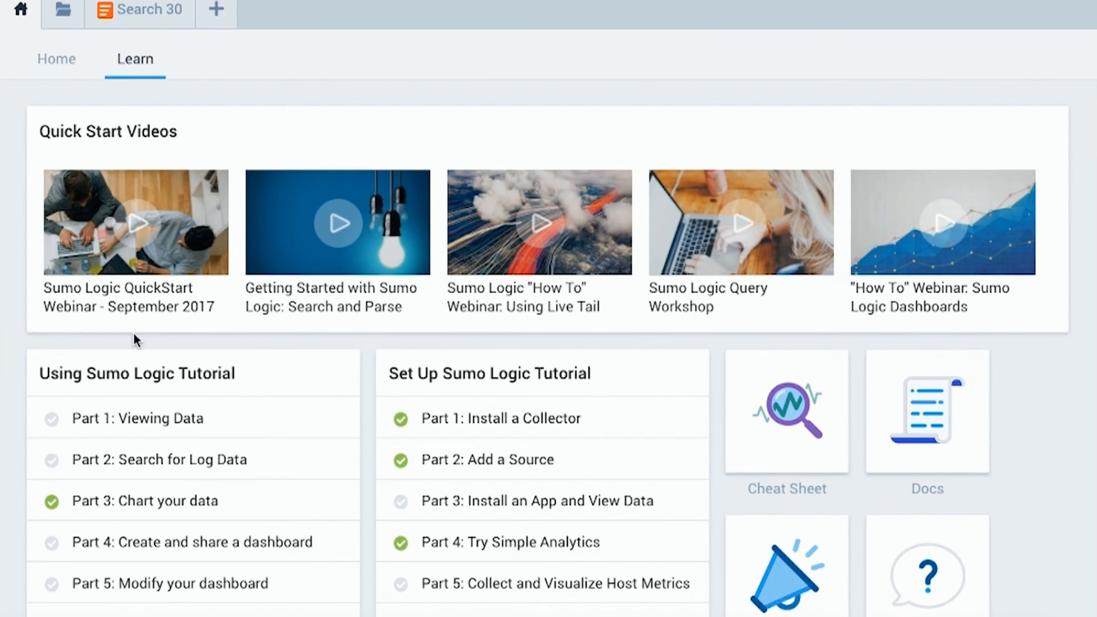
{"action": "mouse_move", "coordinate": [174, 358]}
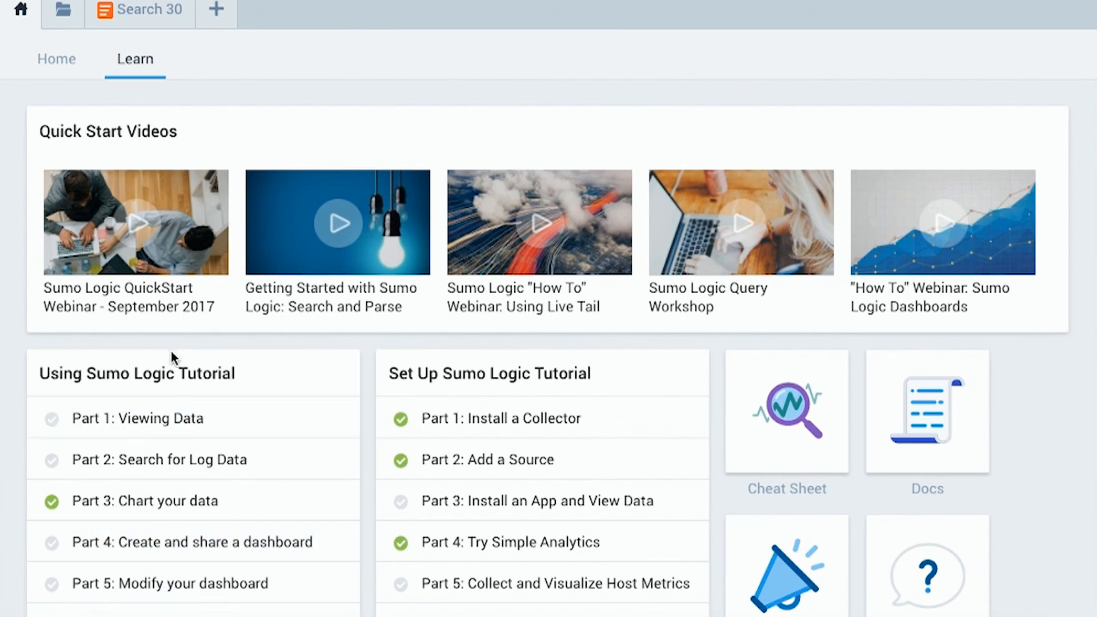
{"action": "mouse_move", "coordinate": [590, 370]}
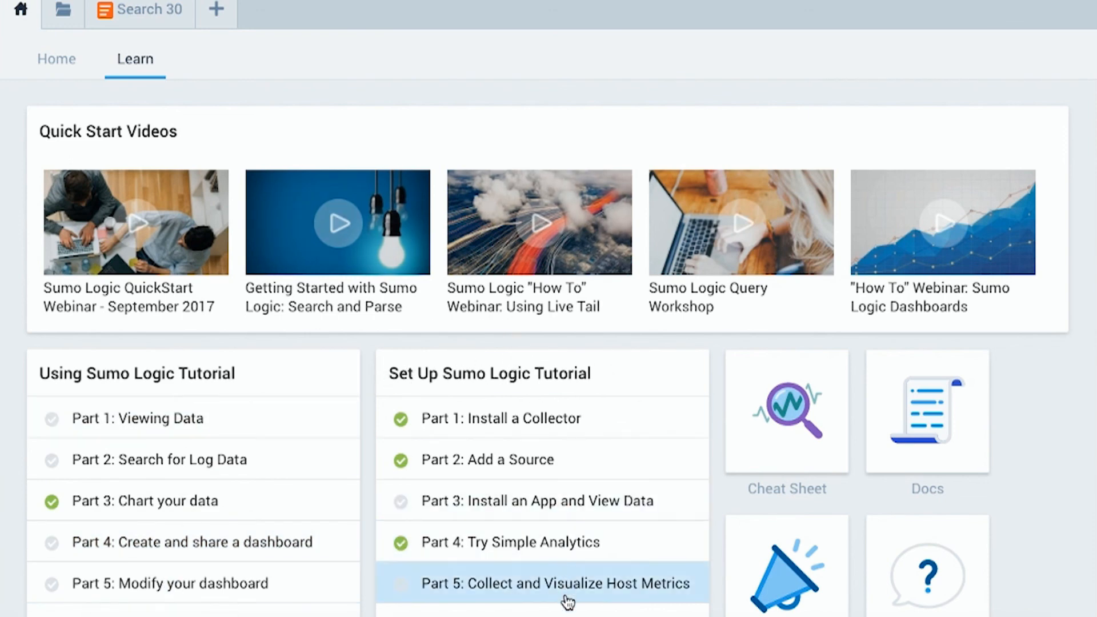
{"action": "mouse_move", "coordinate": [758, 446]}
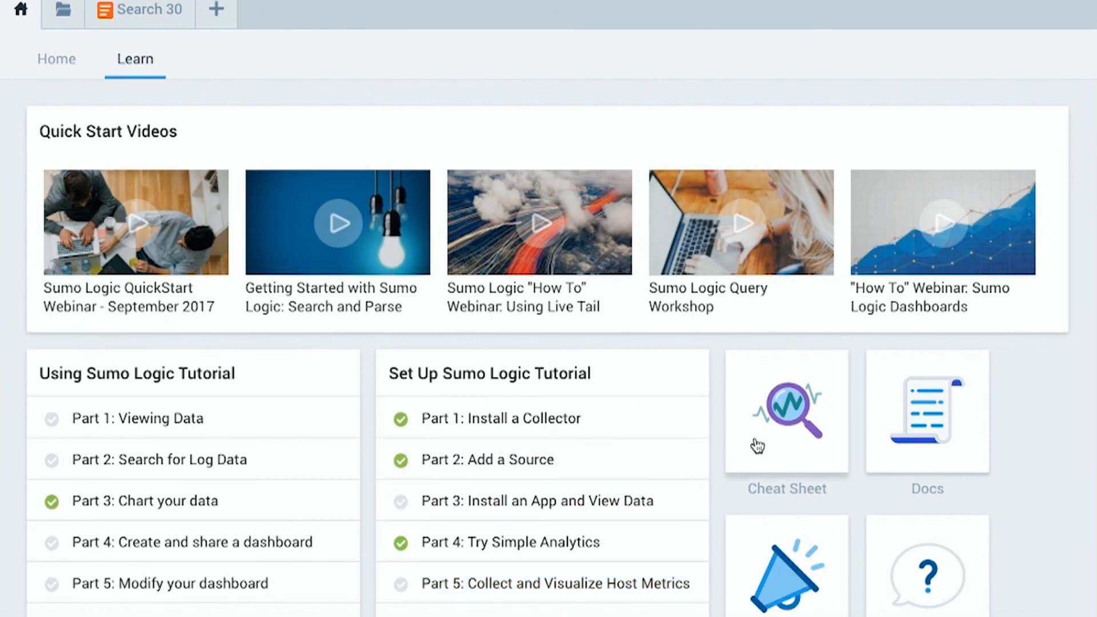
{"action": "mouse_move", "coordinate": [777, 453]}
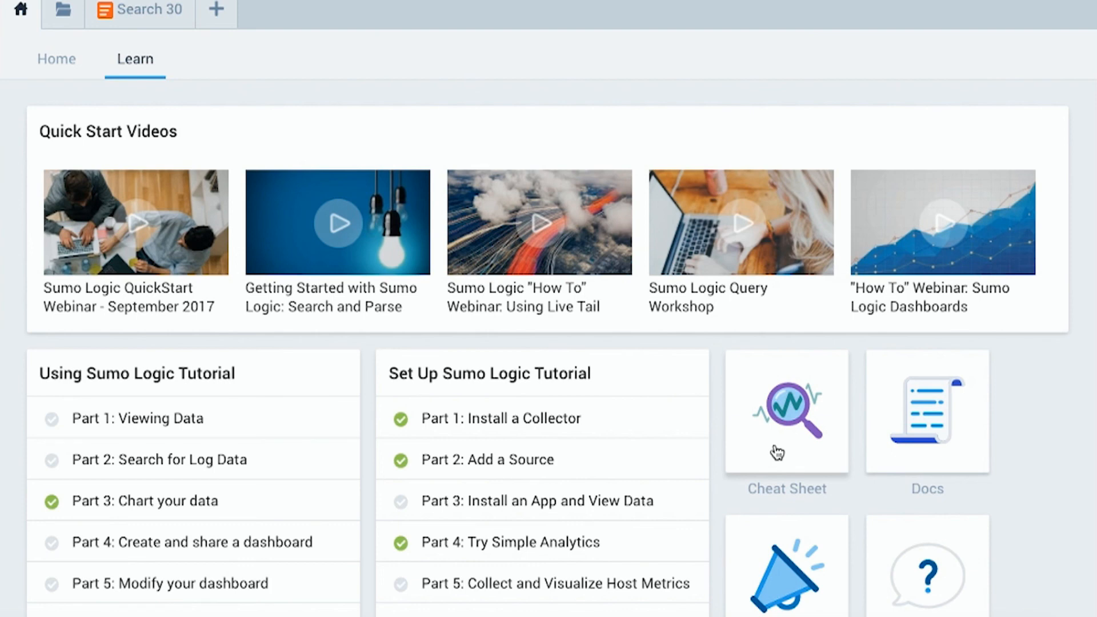
{"action": "mouse_move", "coordinate": [896, 401]}
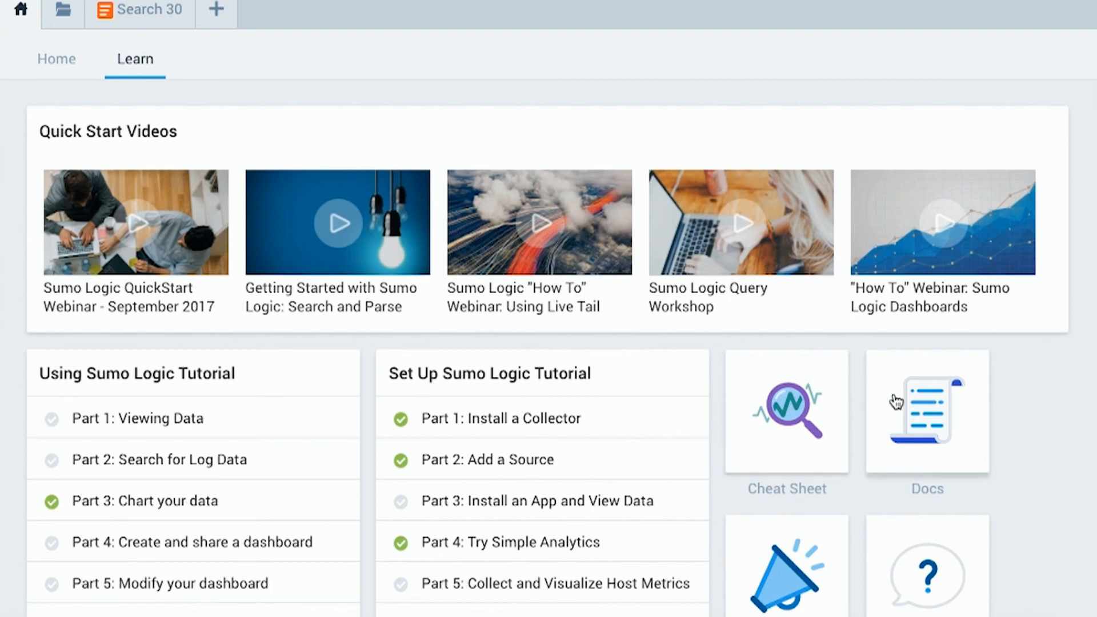
{"action": "mouse_move", "coordinate": [294, 233]}
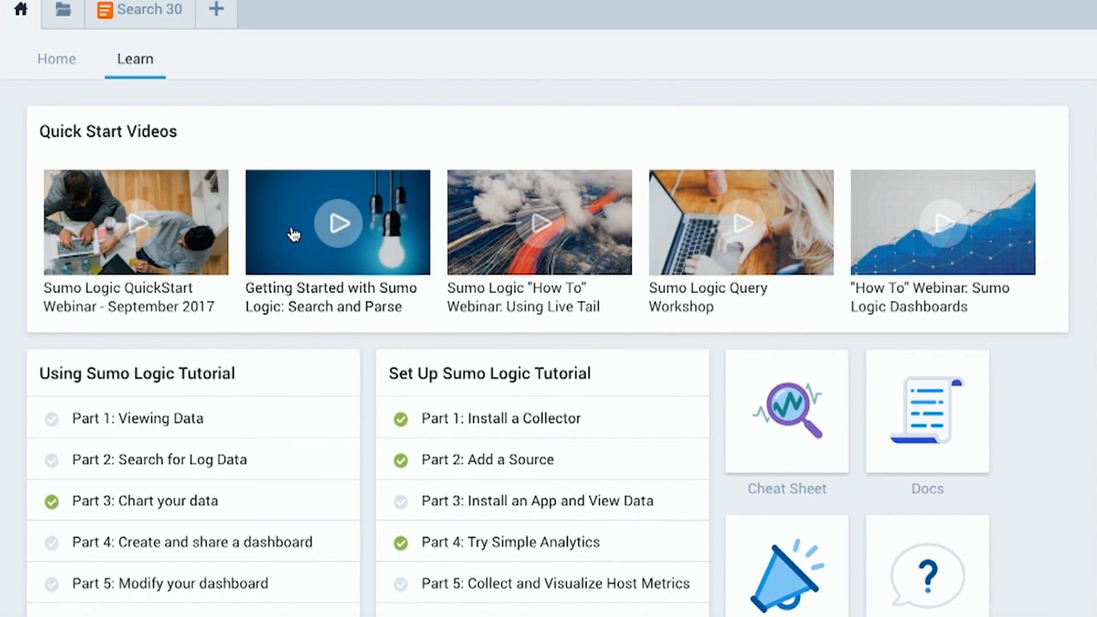